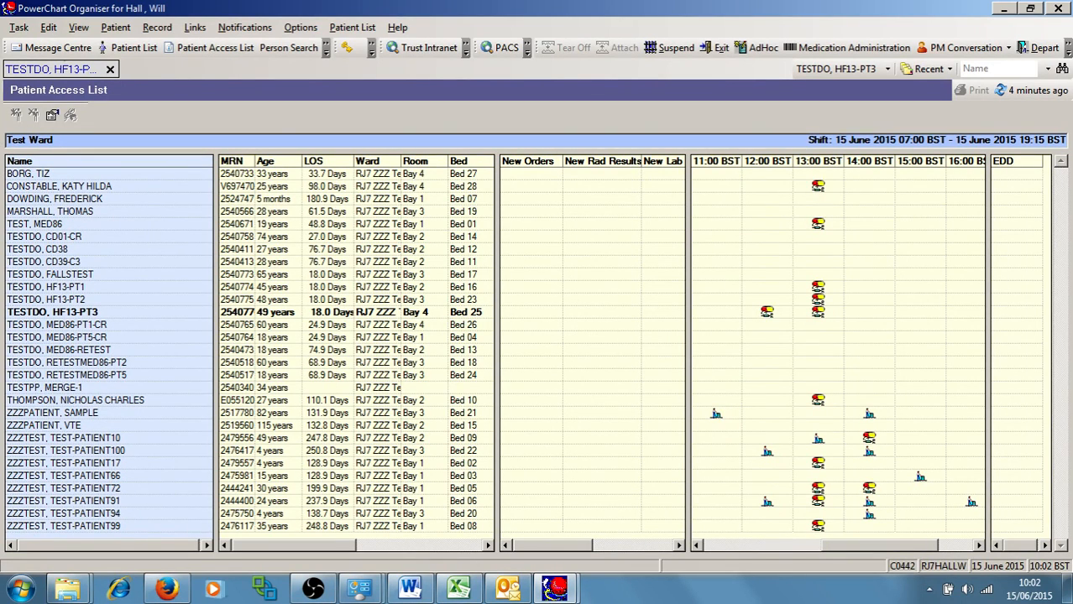
# - View the Bay 4 Bed 25 Warfarin Prescribing Reminder task, leaving the Test Ward list unchanged
pyautogui.click(212, 48)
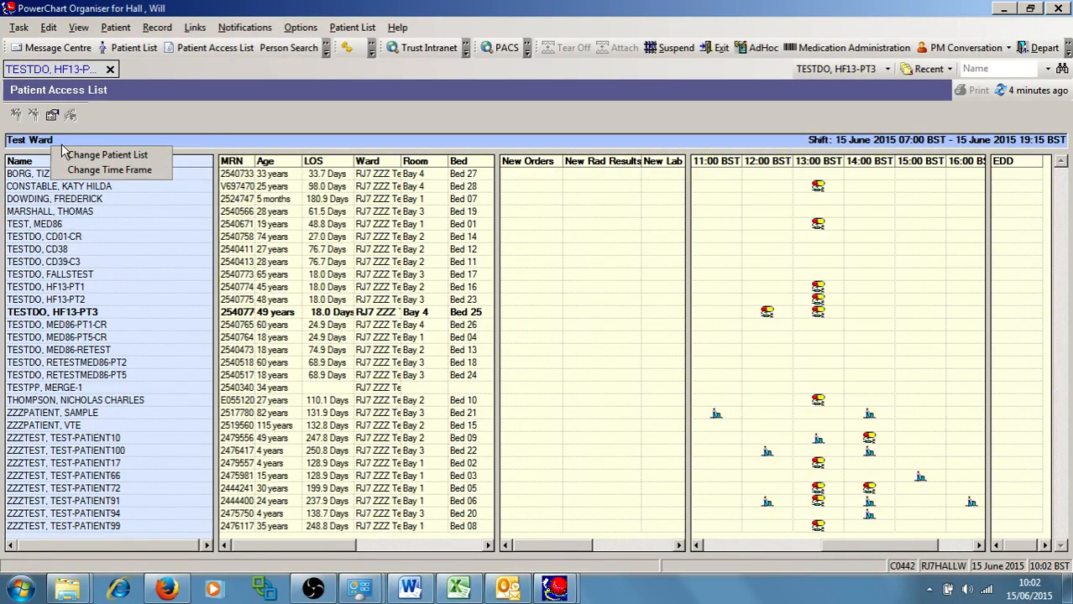
pyautogui.click(107, 154)
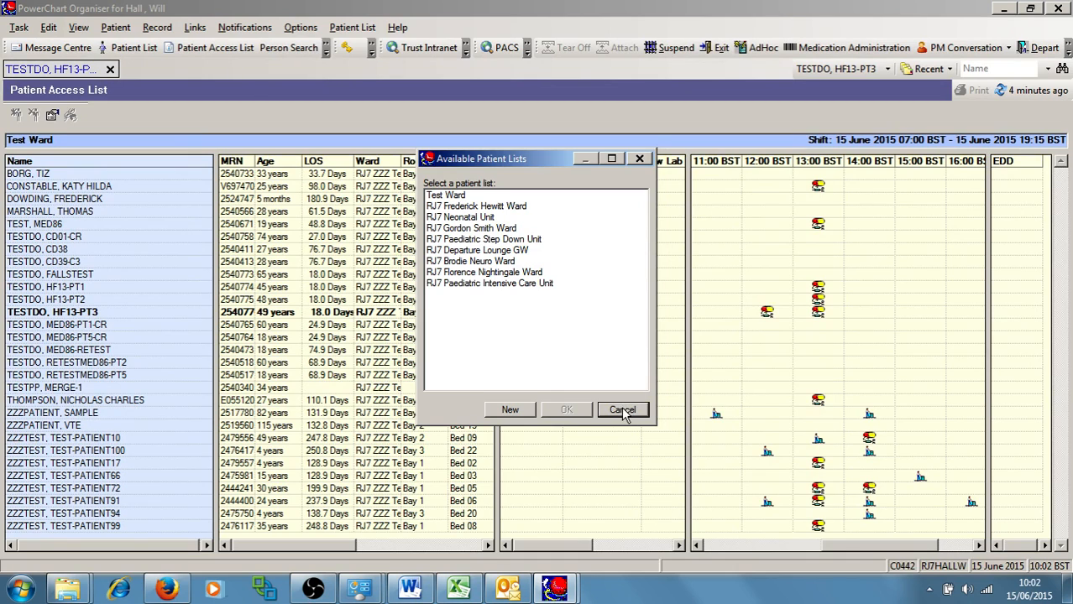
pyautogui.click(622, 409)
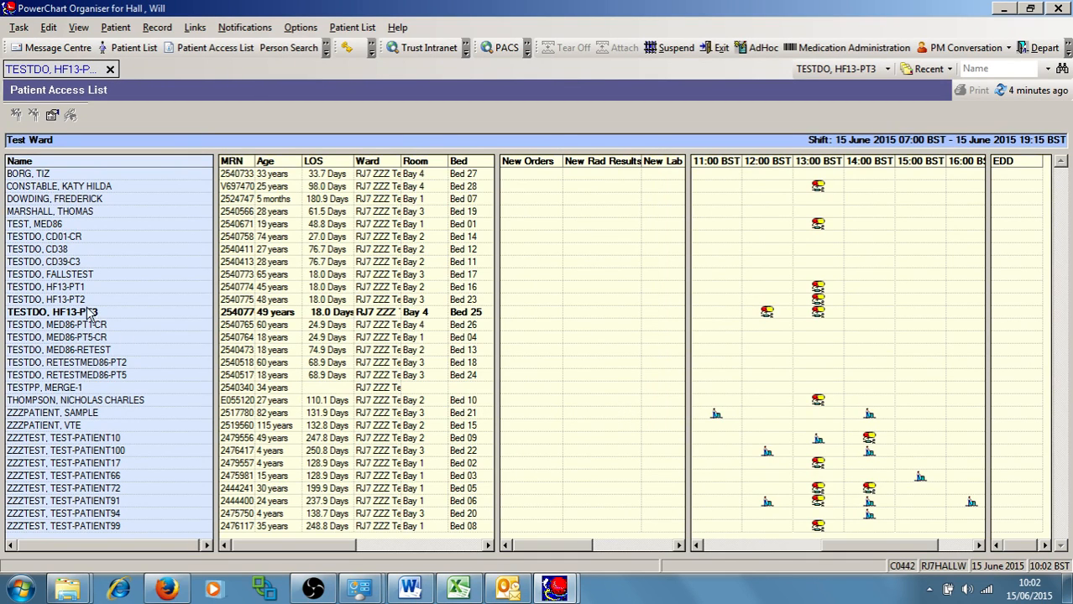
pyautogui.moveTo(814, 314)
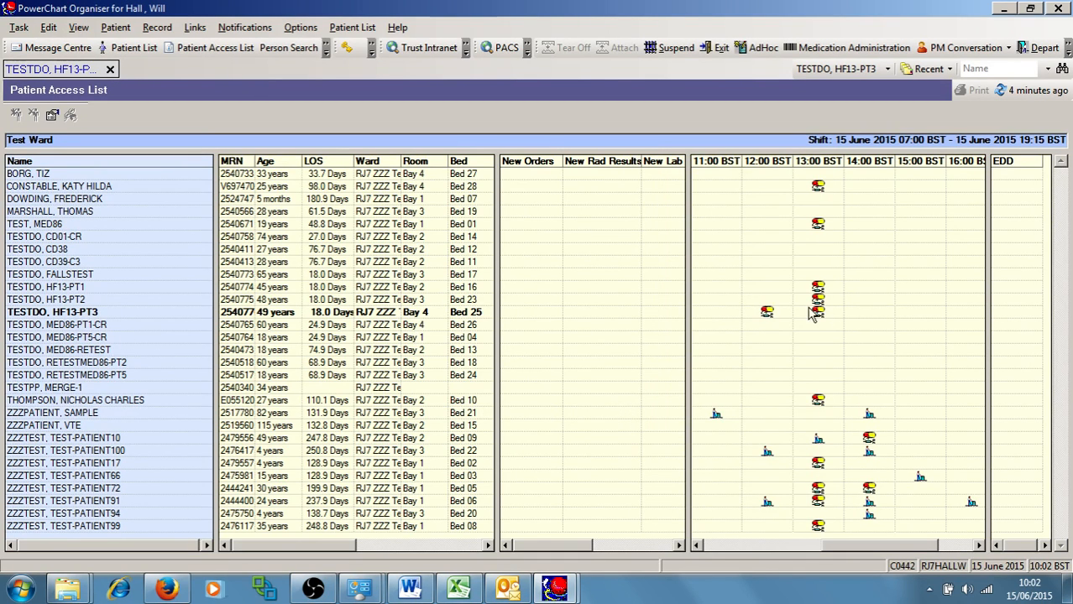
pyautogui.moveTo(764, 300)
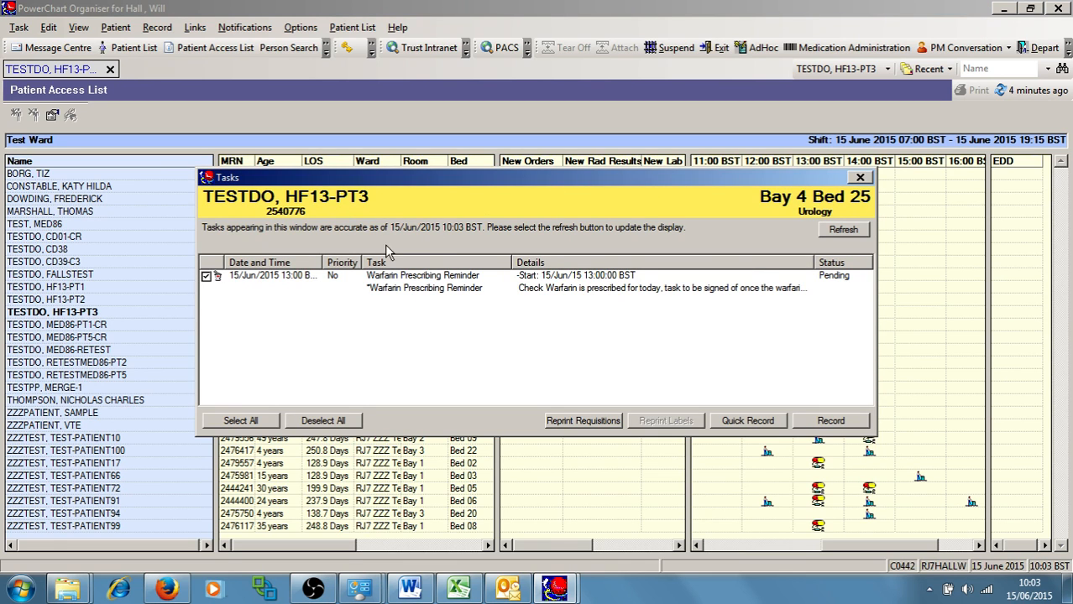
pyautogui.moveTo(473, 378)
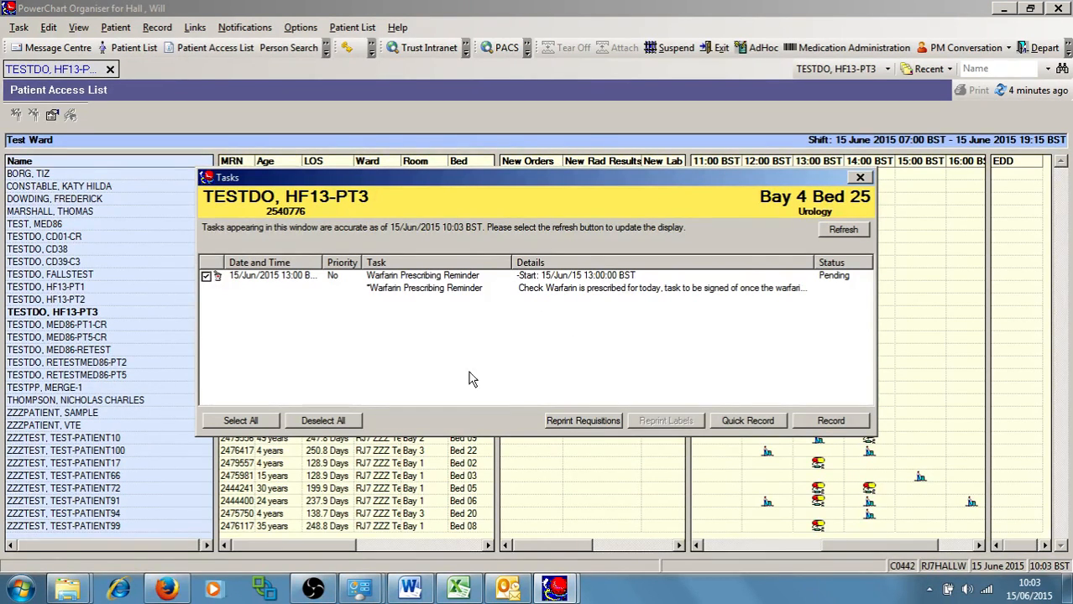
pyautogui.moveTo(414, 341)
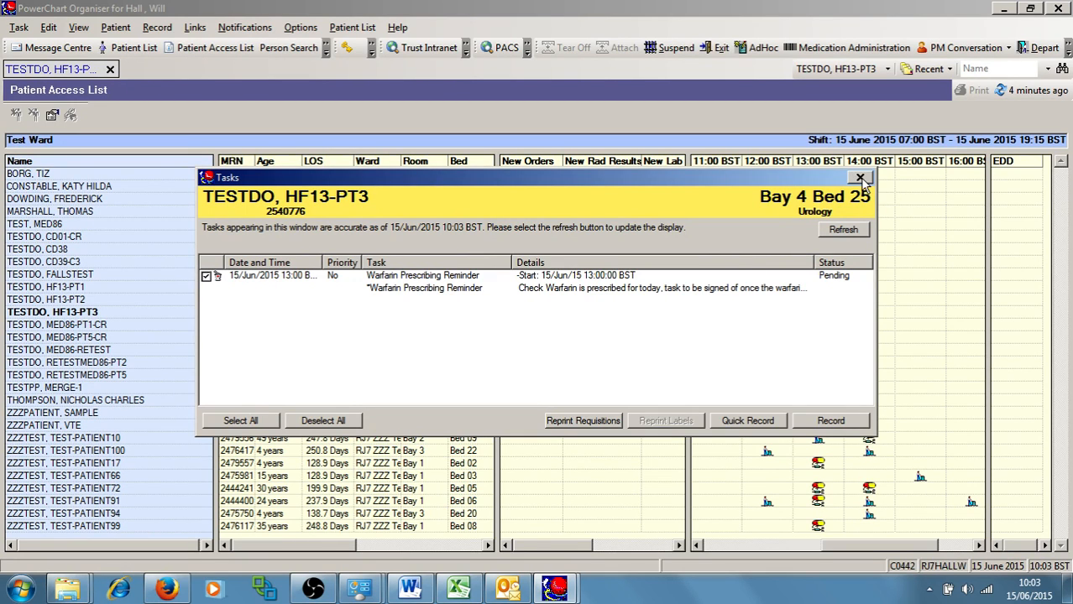
pyautogui.moveTo(859, 178)
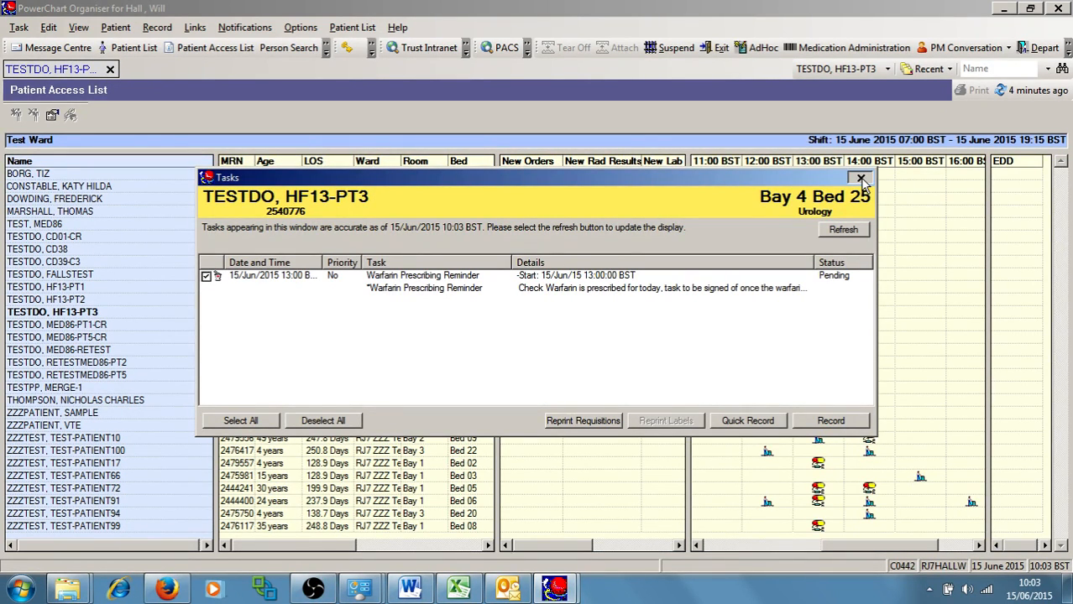
# - Close the Tasks window and bring up the Bay 4 Bed 25 patient's record options
pyautogui.click(859, 181)
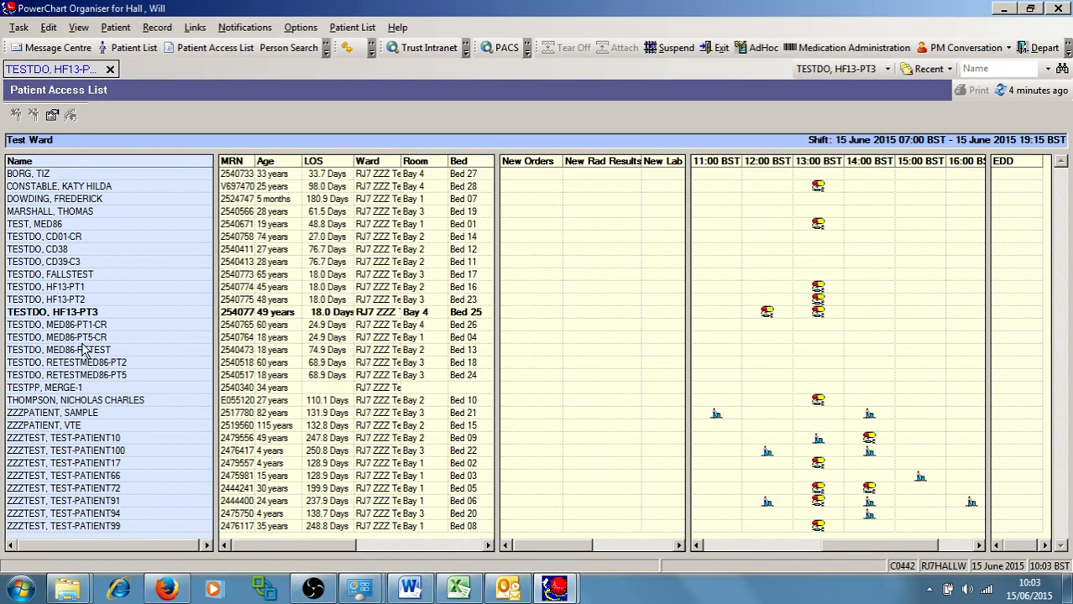
pyautogui.rightClick(72, 313)
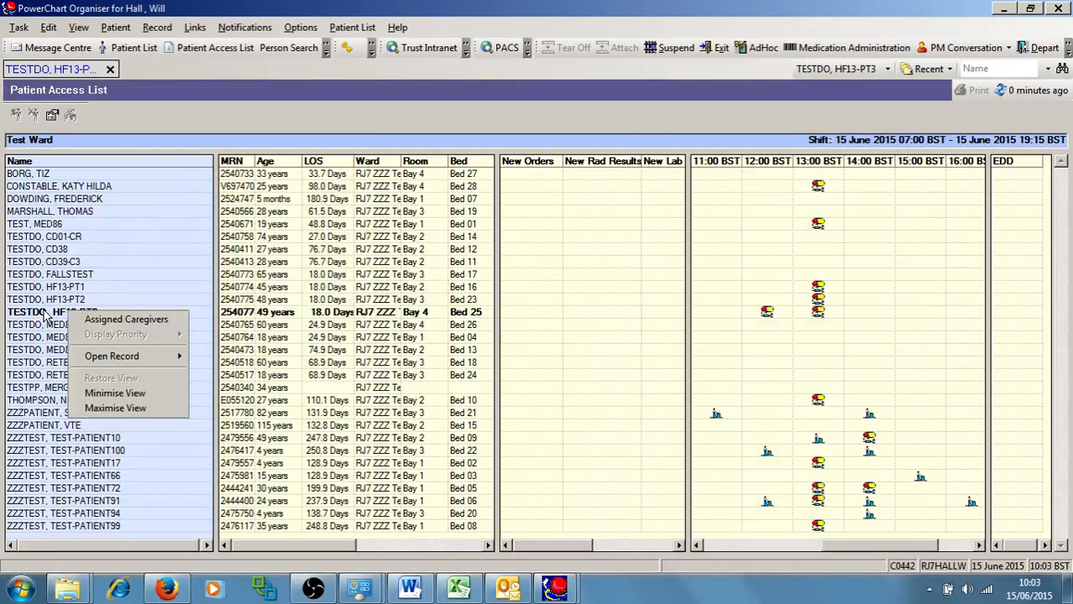
pyautogui.moveTo(112, 356)
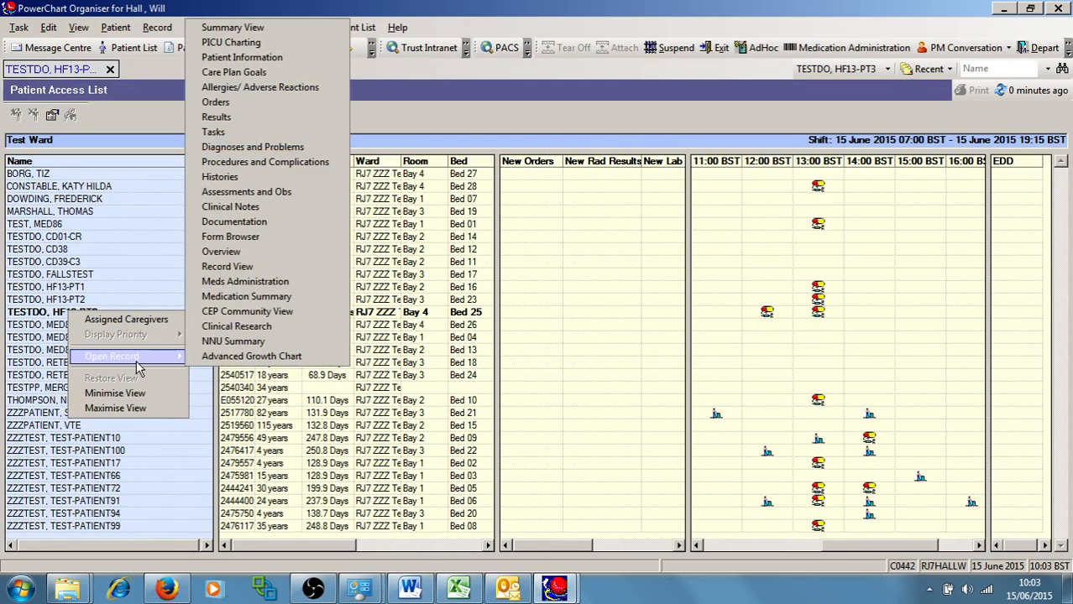
pyautogui.moveTo(246, 296)
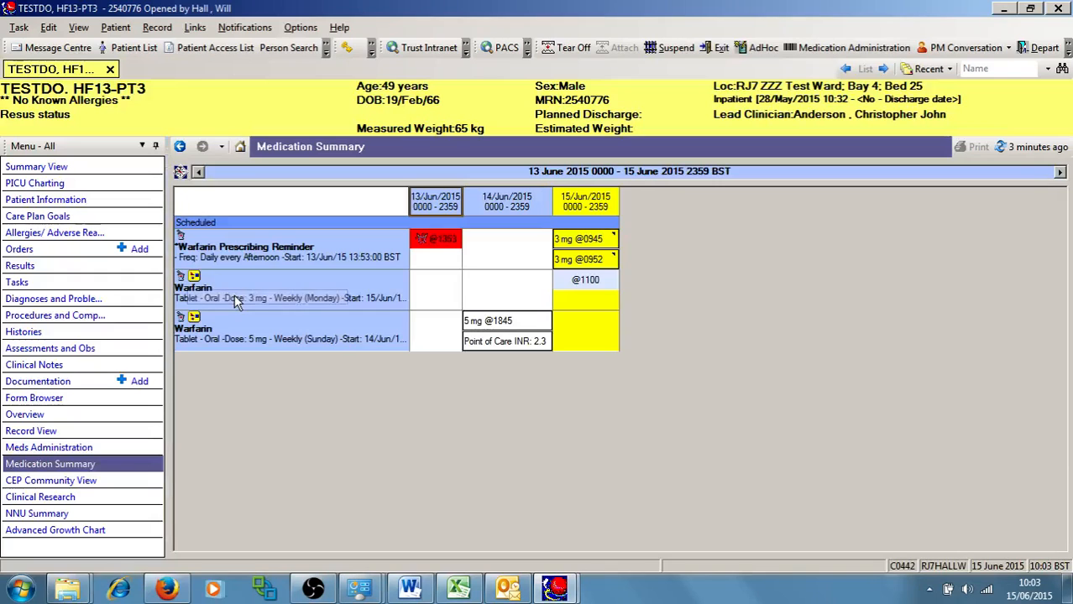
pyautogui.moveTo(1006, 127)
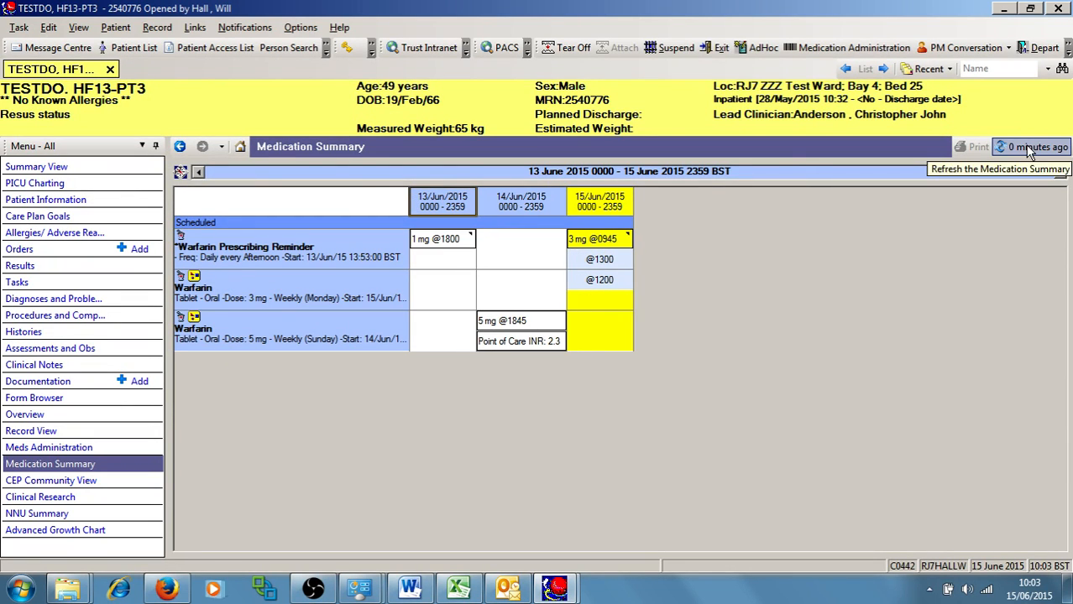
pyautogui.moveTo(102, 396)
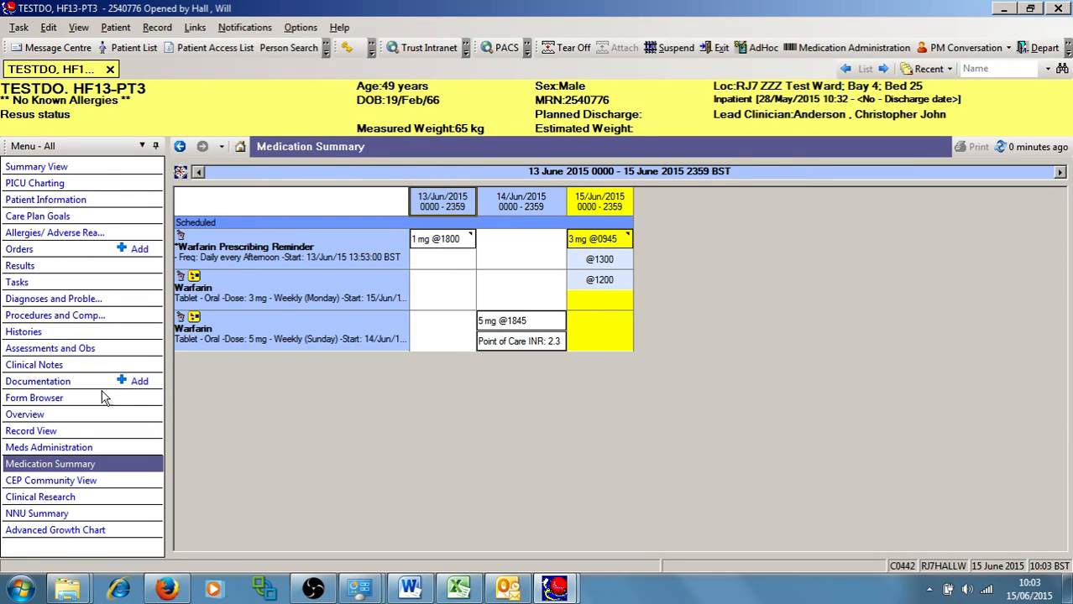
pyautogui.moveTo(178, 436)
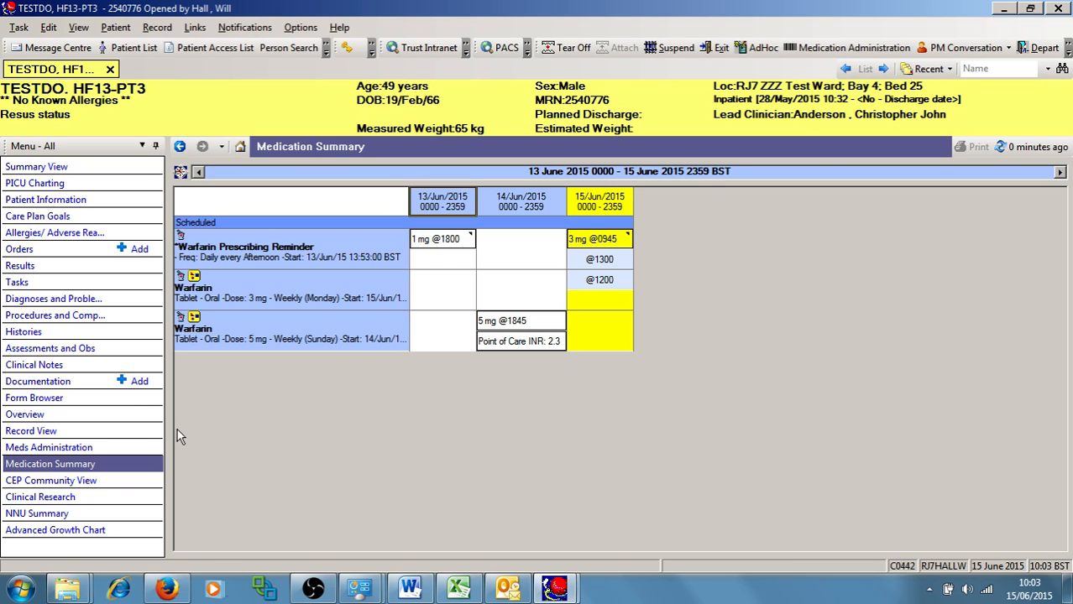
pyautogui.moveTo(495, 217)
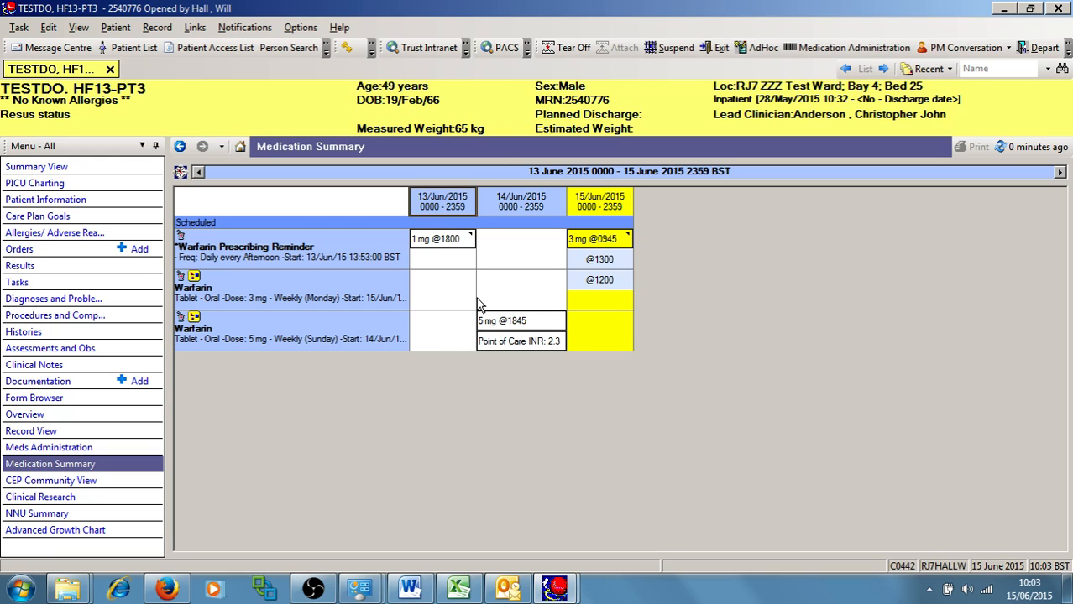
pyautogui.moveTo(529, 323)
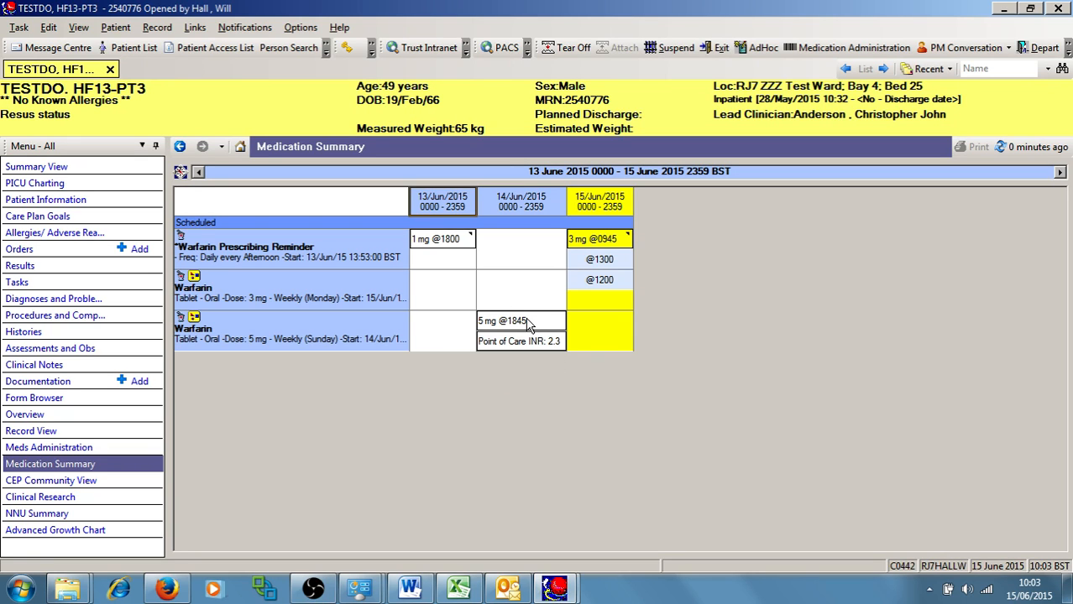
pyautogui.moveTo(529, 348)
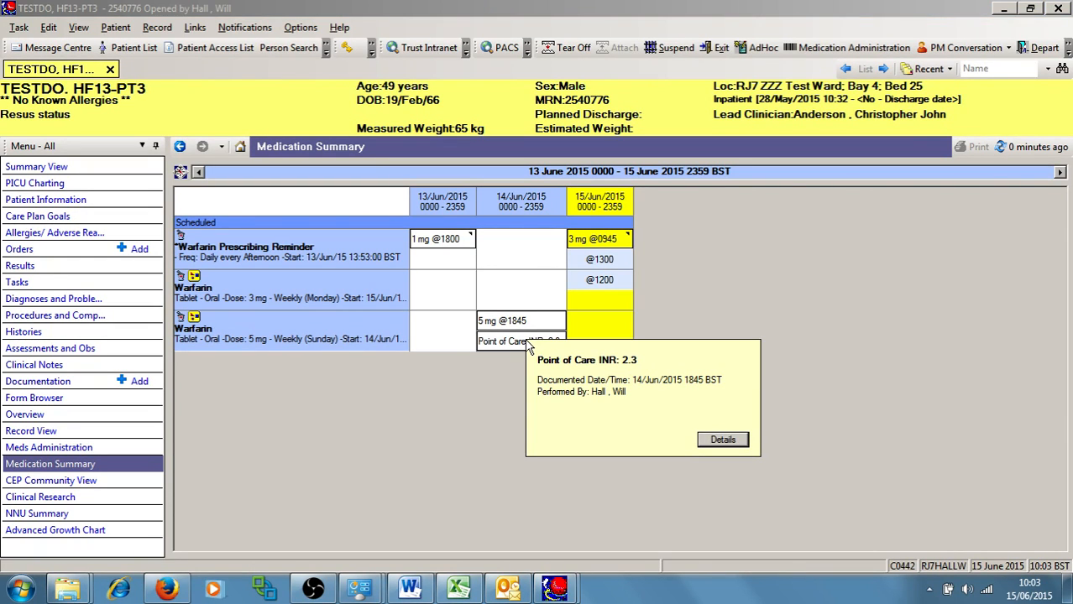
pyautogui.moveTo(603, 253)
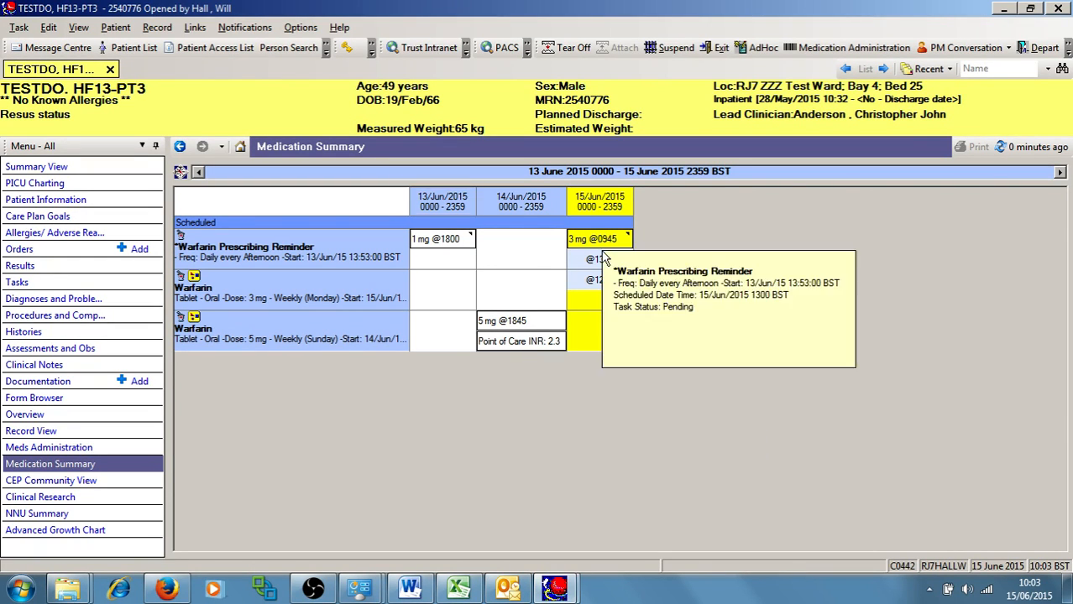
pyautogui.moveTo(629, 270)
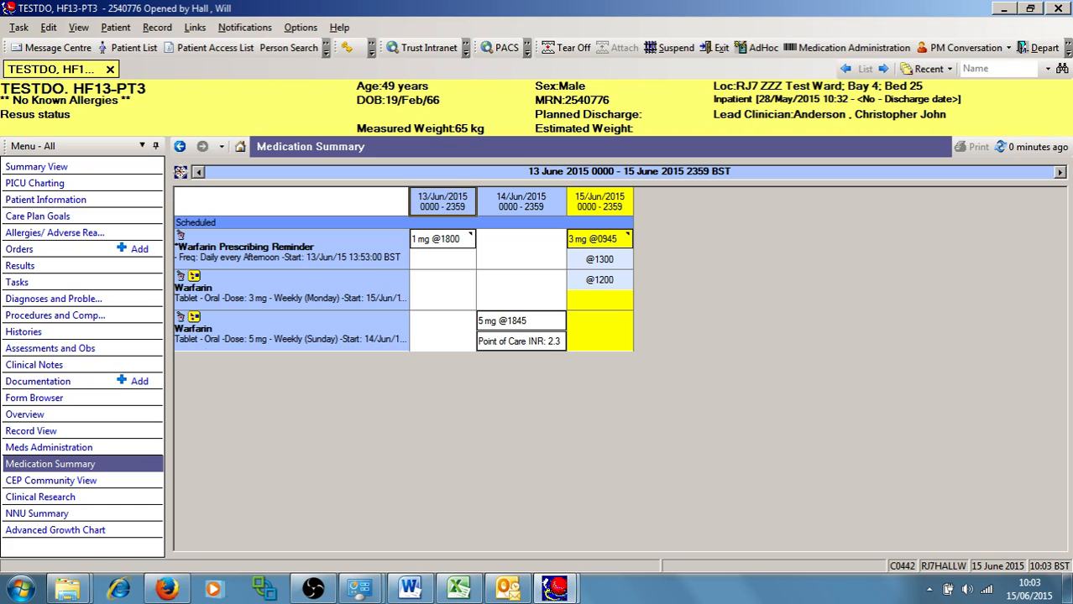
pyautogui.moveTo(280, 297)
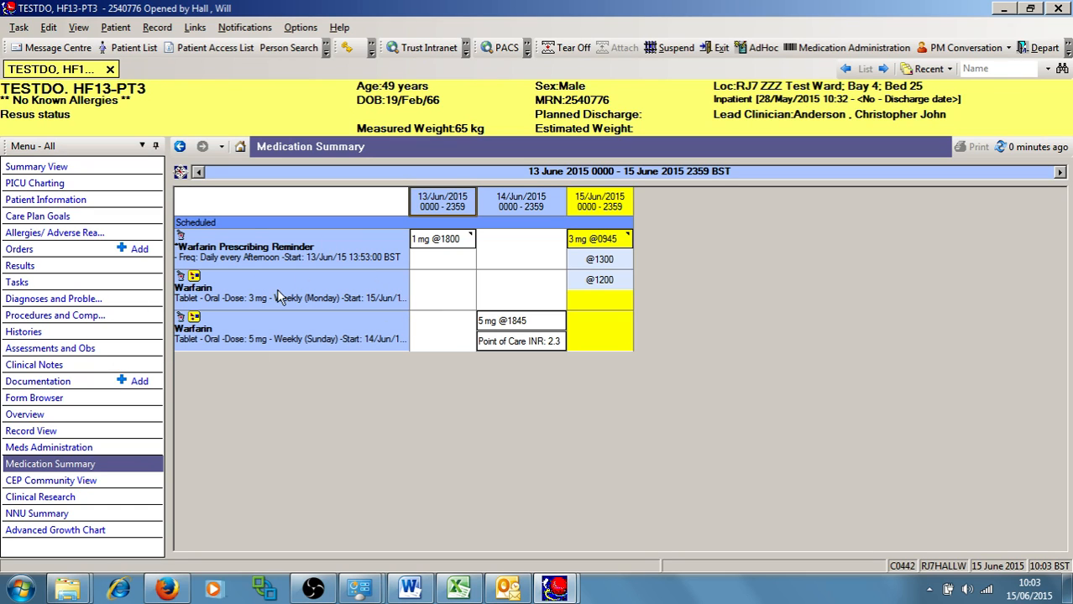
pyautogui.moveTo(651, 314)
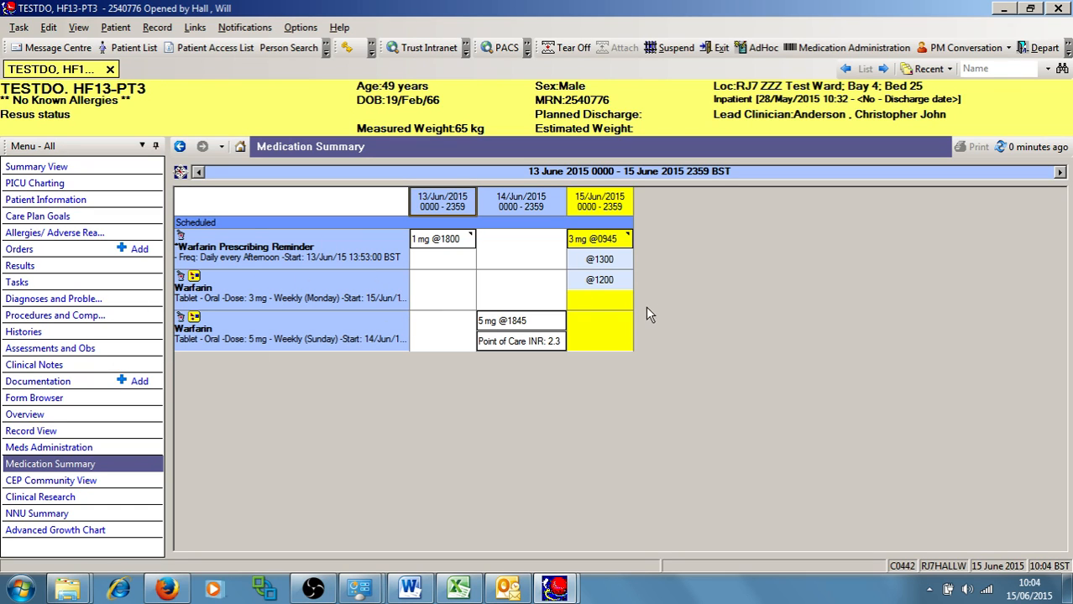
pyautogui.moveTo(563, 277)
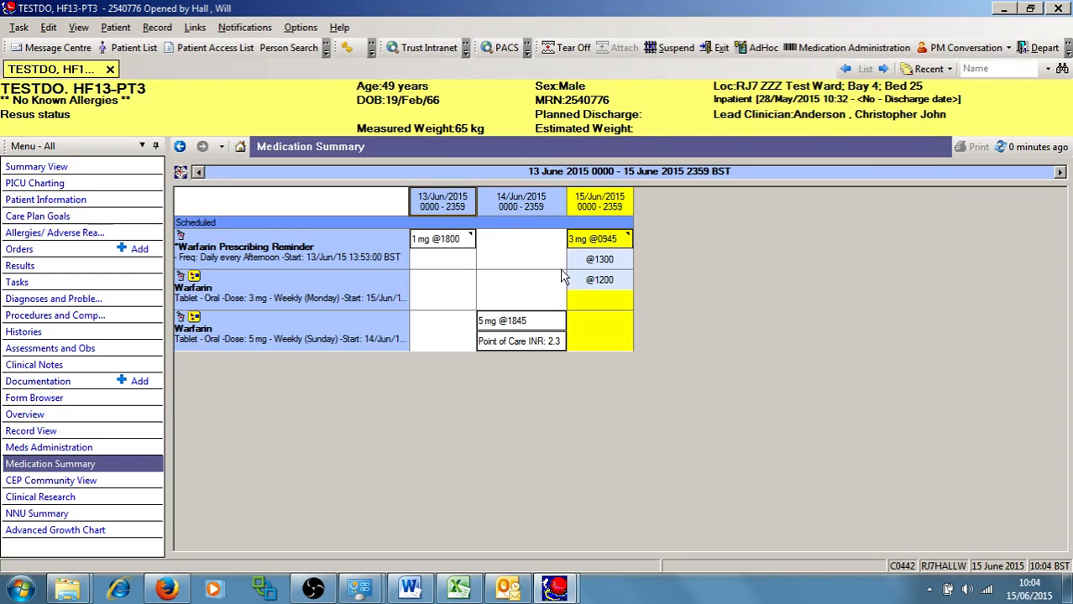
pyautogui.moveTo(551, 289)
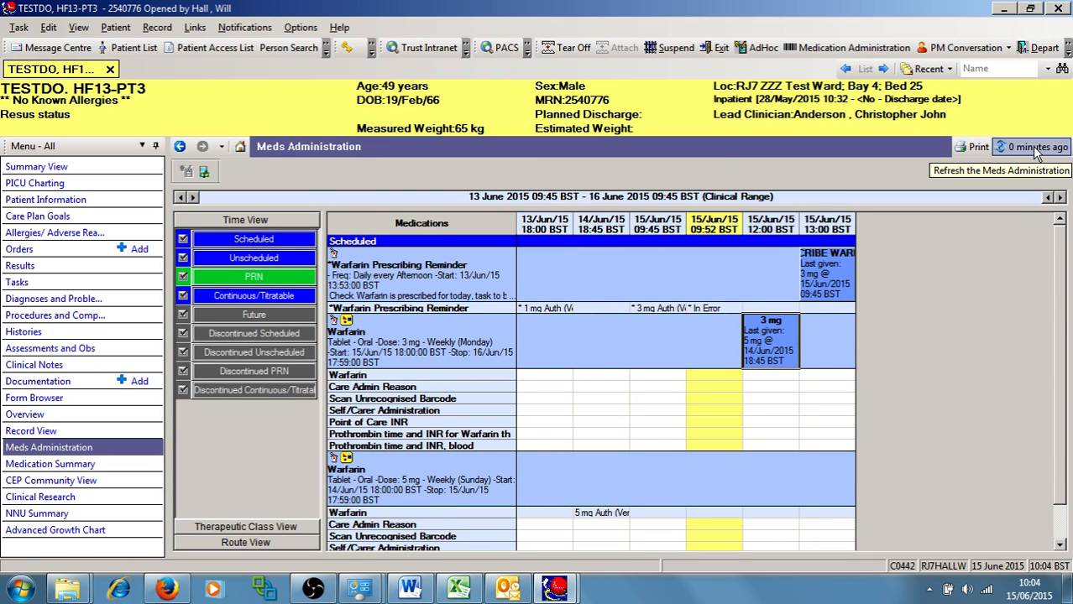
pyautogui.moveTo(830, 280)
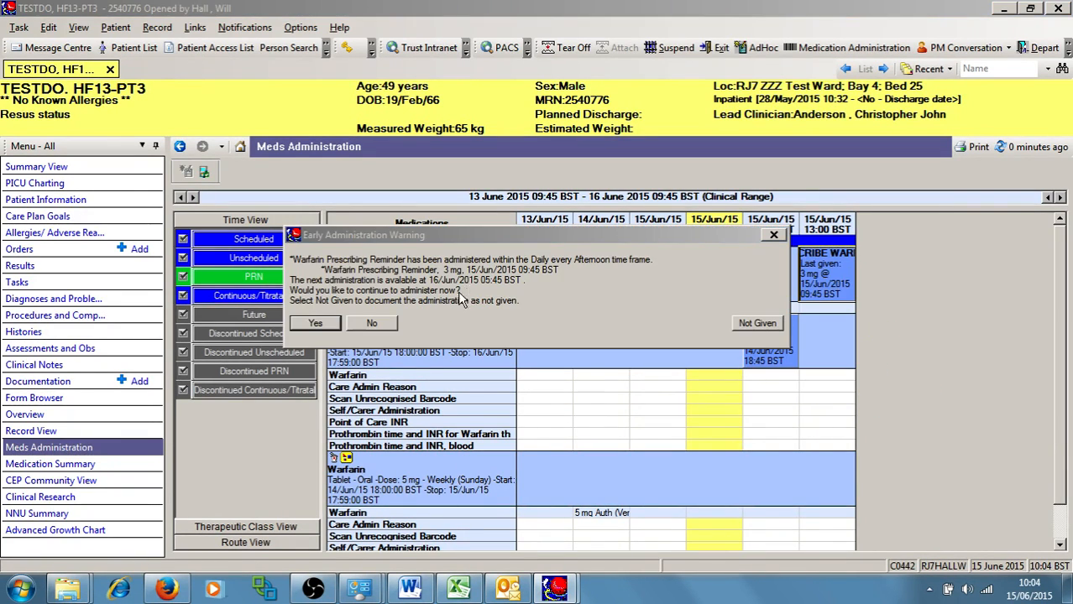
# - Accept the early-dose warning on the Warfarin Prescribing Reminder with 'Other' as the reason
pyautogui.click(314, 323)
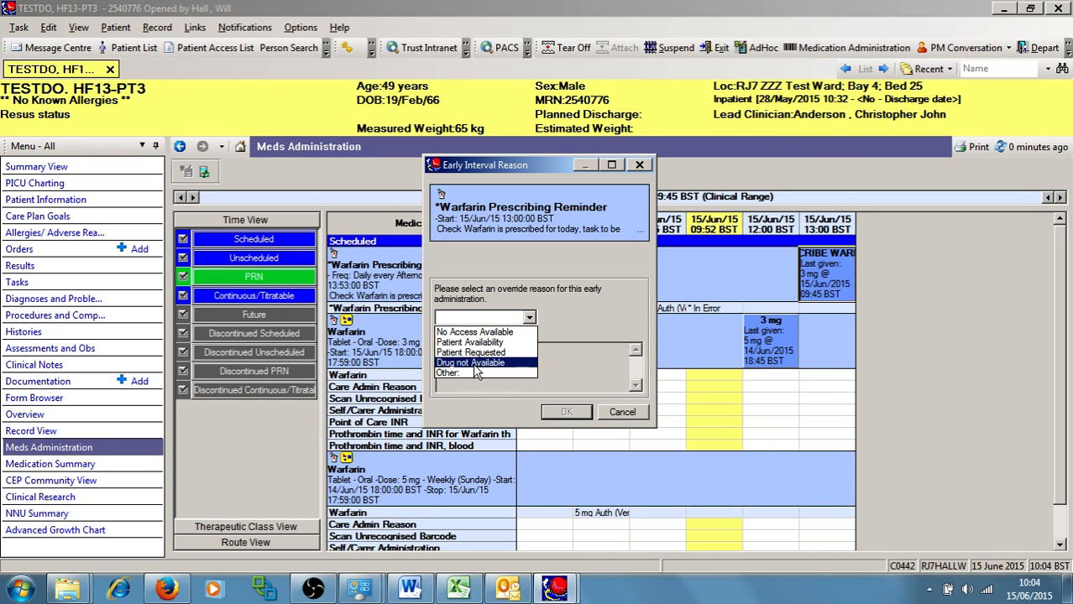
pyautogui.click(447, 373)
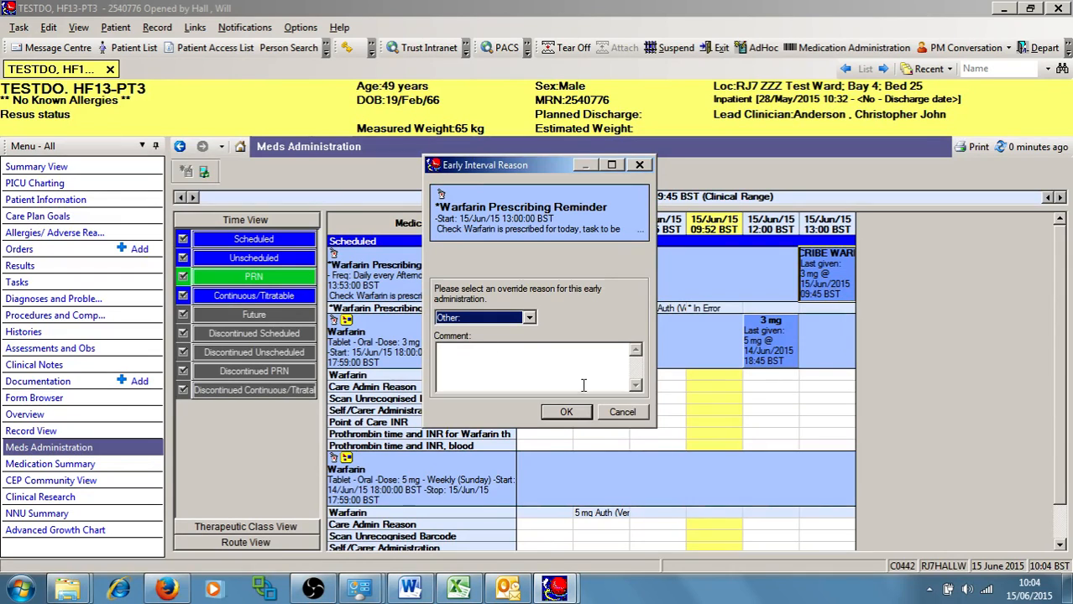
pyautogui.click(566, 412)
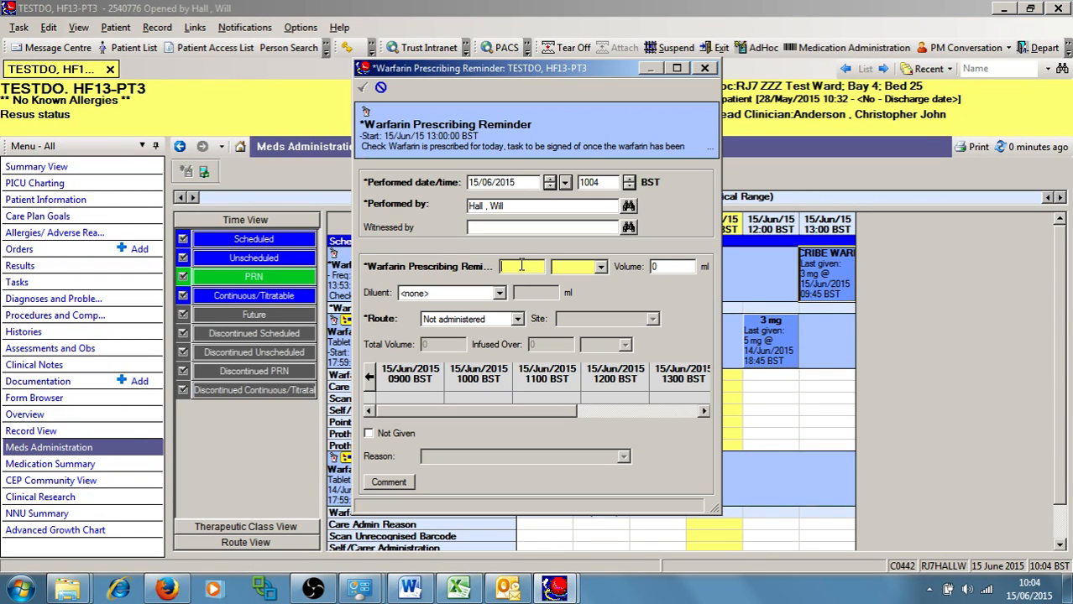
# - Chart a 3 mg dose on the warfarin reminder and sign the documentation
pyautogui.write('3')
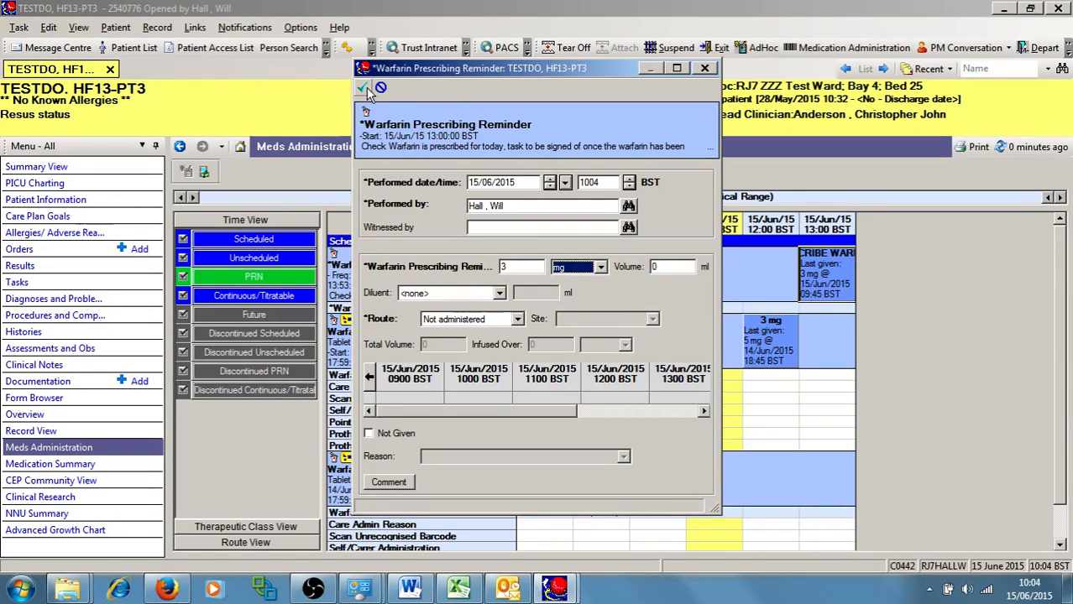
pyautogui.moveTo(364, 88)
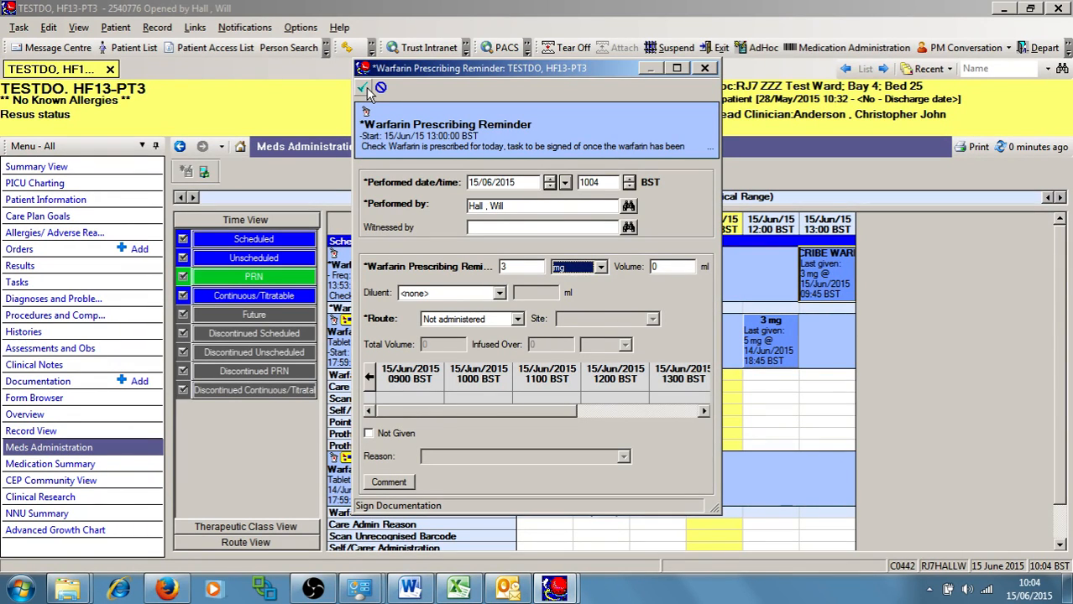
pyautogui.click(362, 89)
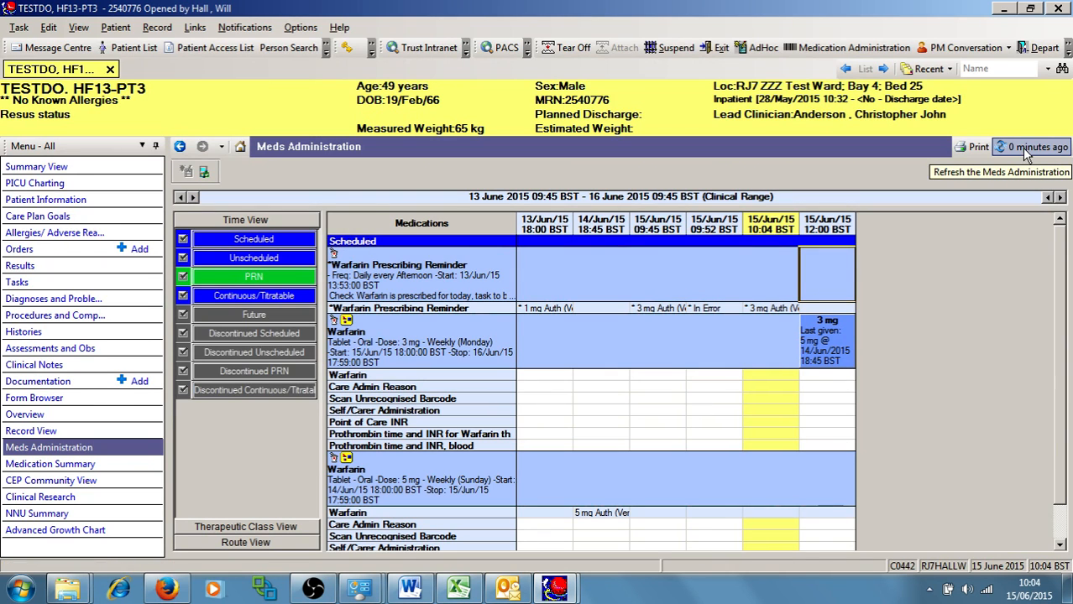
pyautogui.moveTo(744, 176)
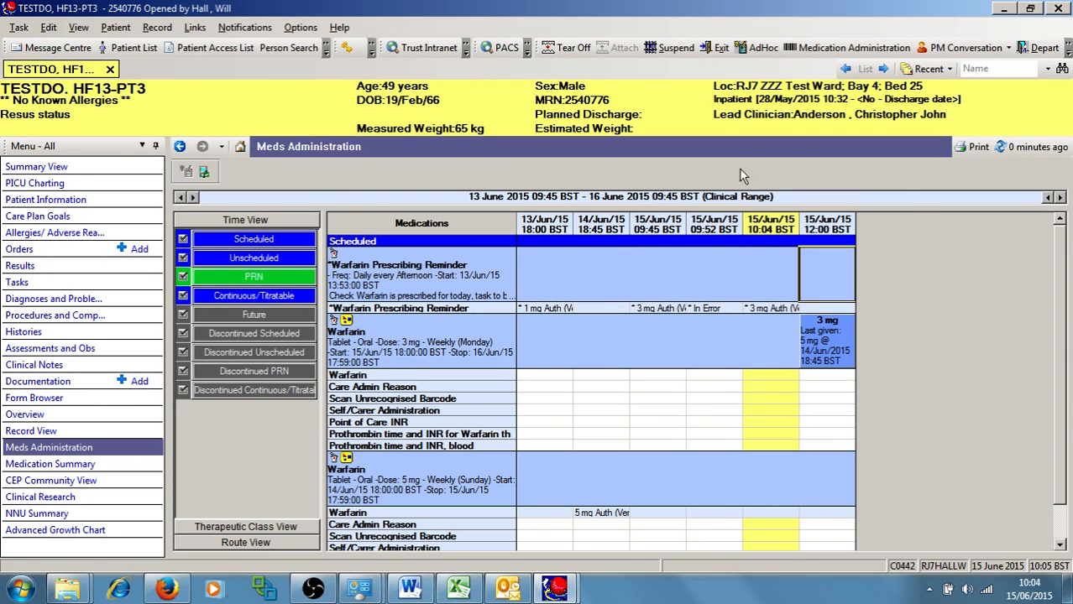
pyautogui.moveTo(682, 524)
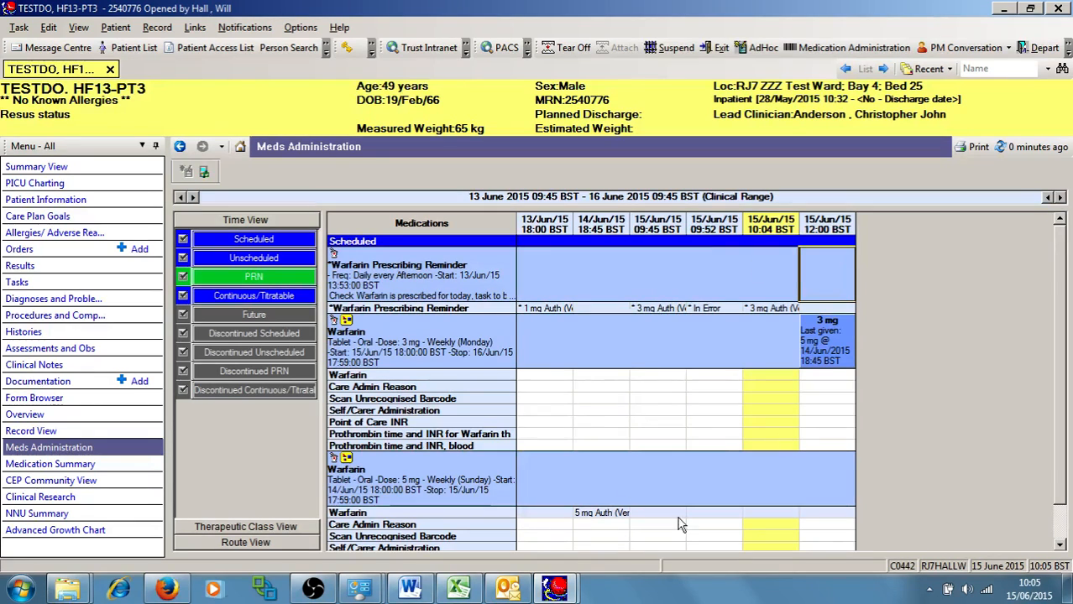
pyautogui.moveTo(736, 445)
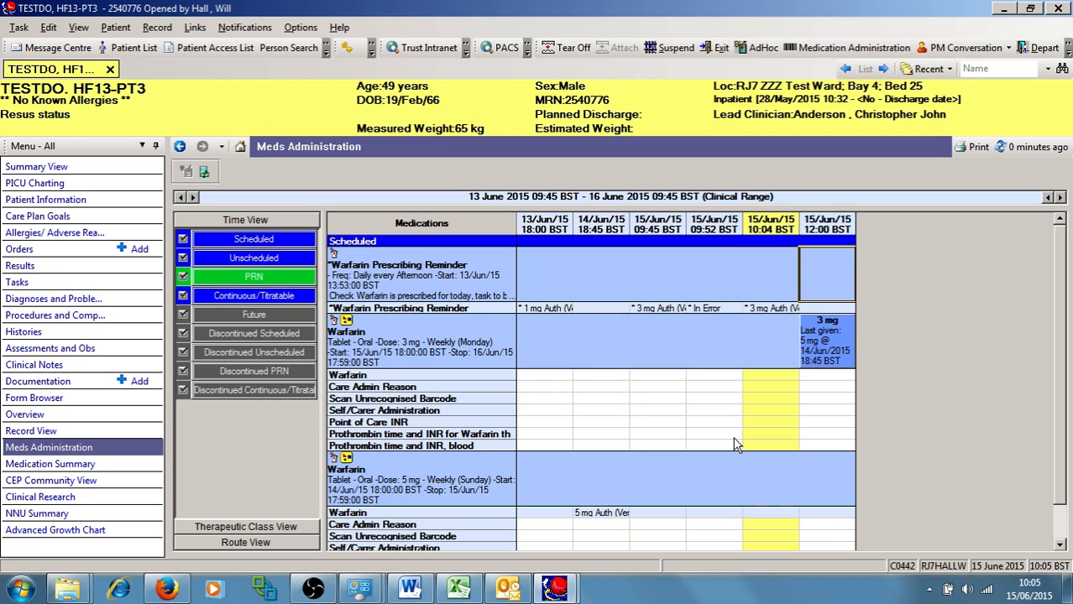
# - Open the Medication Summary, reaching the allergy window listing no known allergies
pyautogui.click(50, 463)
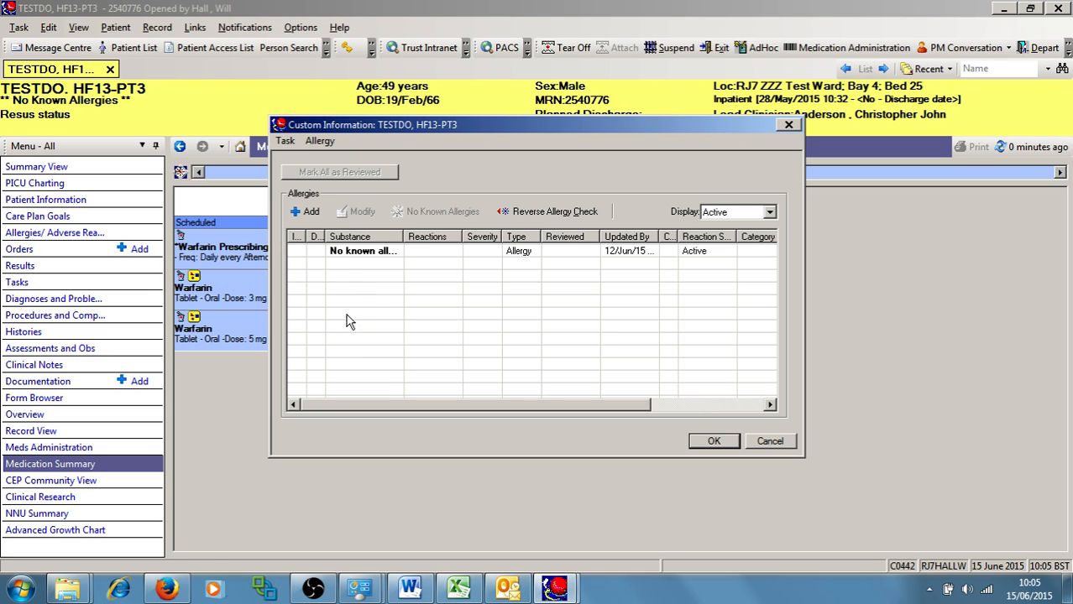
pyautogui.moveTo(314, 343)
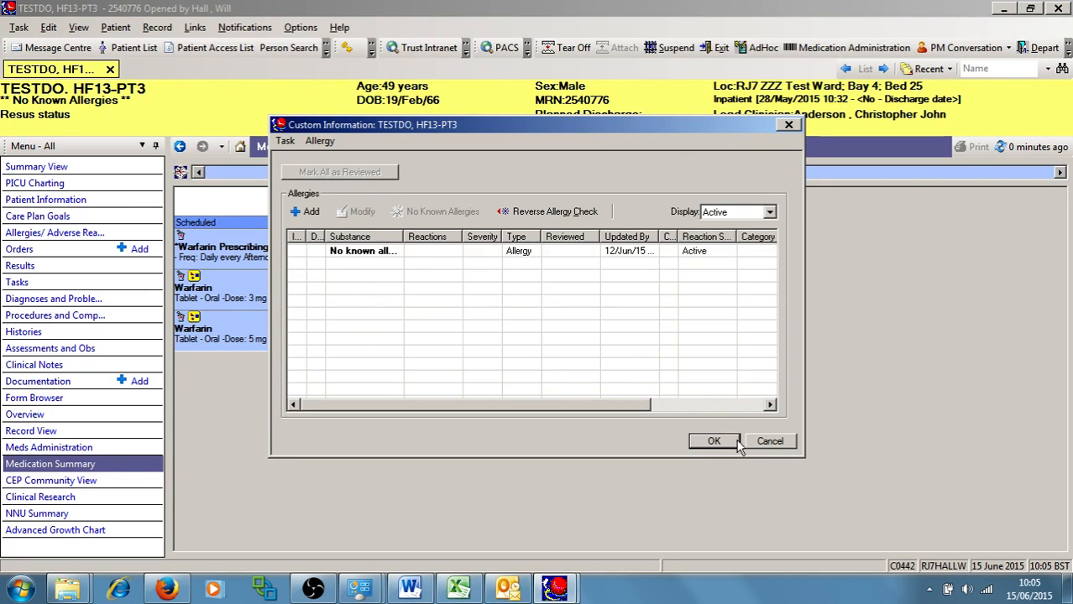
# - Confirm the allergy review, view warfarin entries and INR 2.3, and return to Meds Administration
pyautogui.click(713, 441)
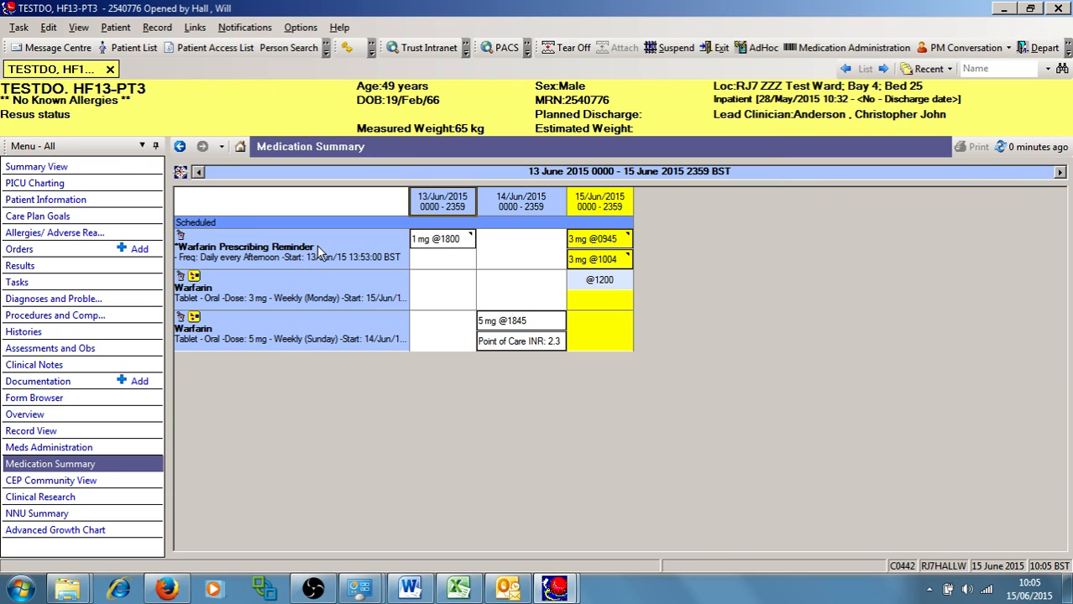
pyautogui.click(244, 246)
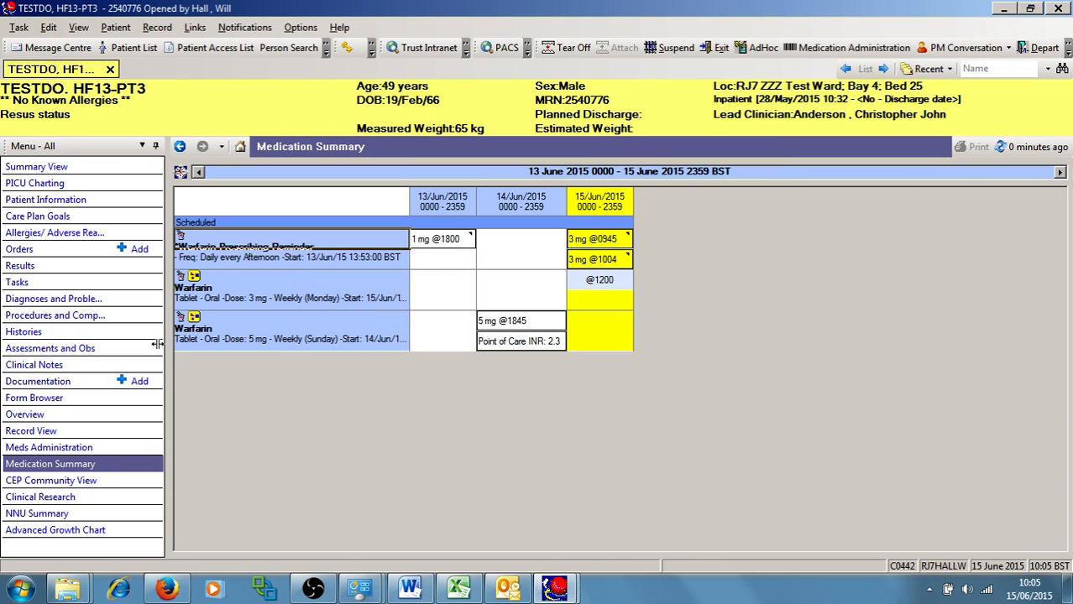
pyautogui.click(47, 447)
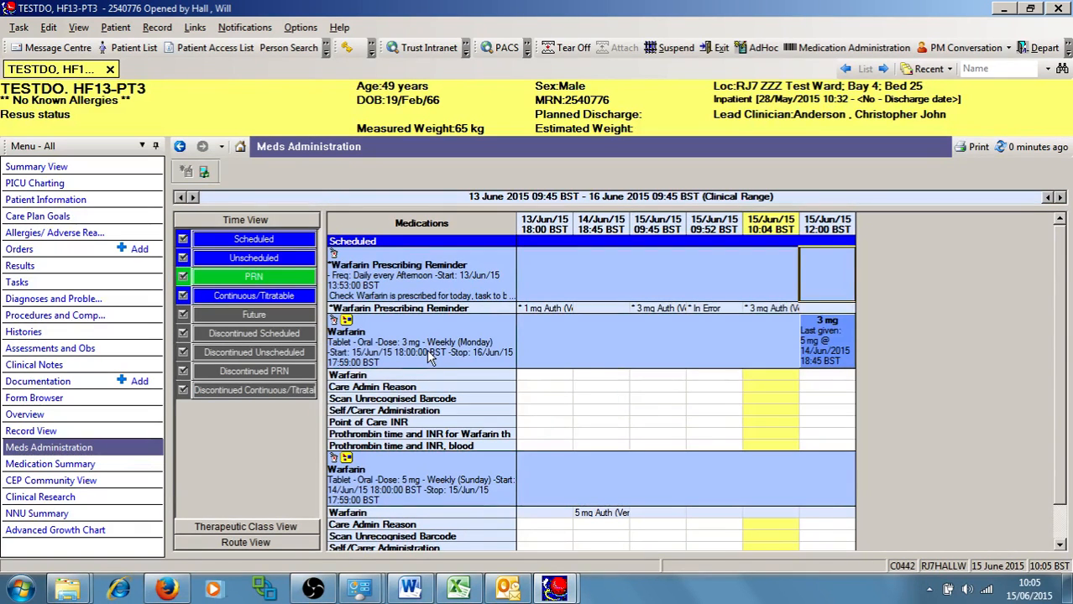
pyautogui.rightClick(428, 353)
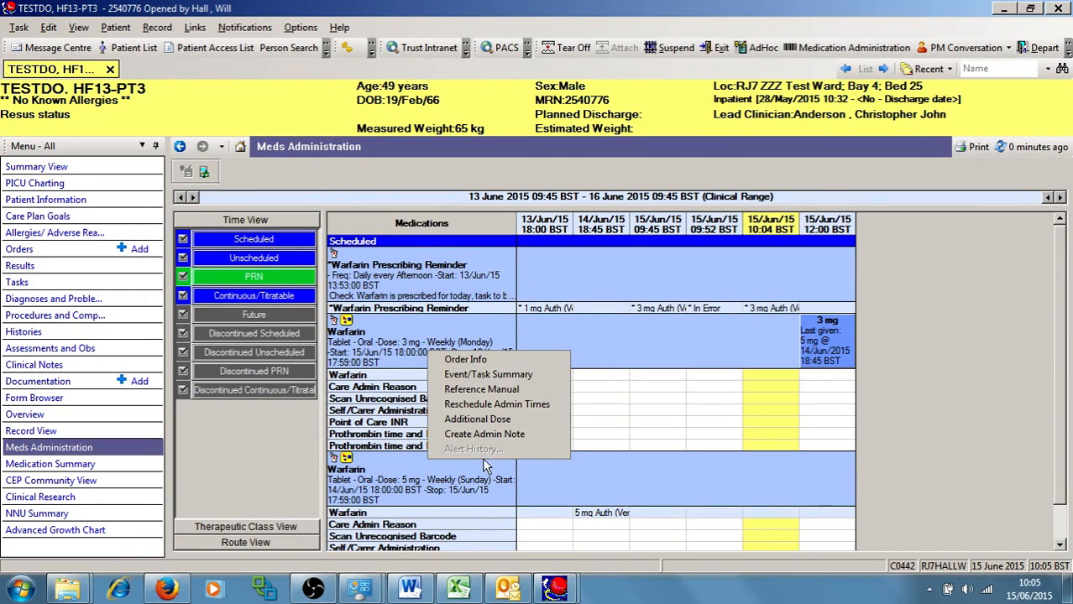
pyautogui.moveTo(479, 449)
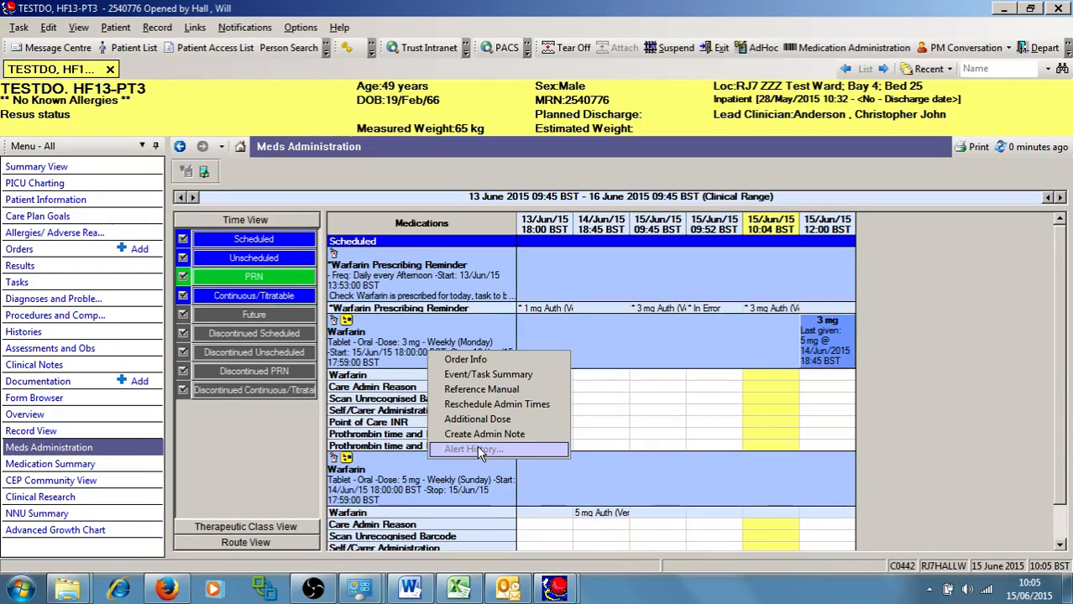
pyautogui.moveTo(483, 434)
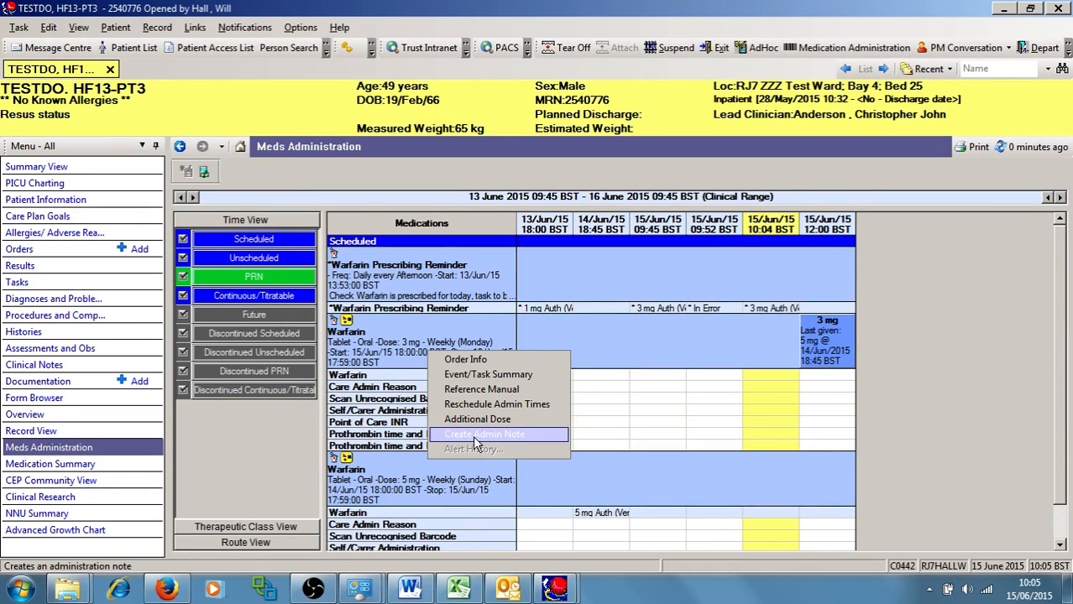
pyautogui.moveTo(474, 449)
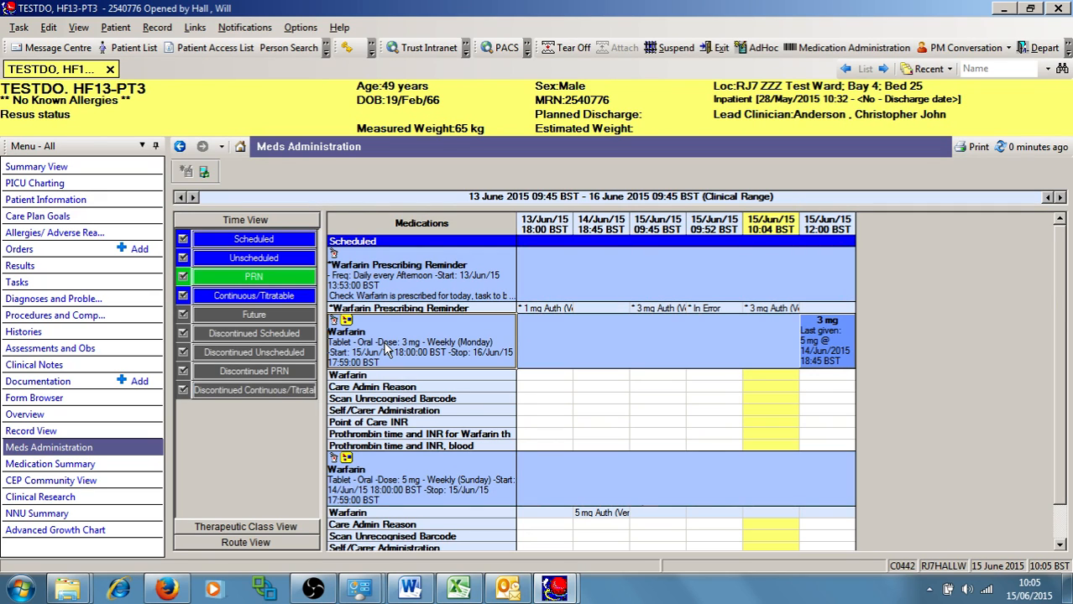
# - Open the Warfarin 3 mg order's Reference Manual and scroll down to Additional Dosage
pyautogui.rightClick(387, 348)
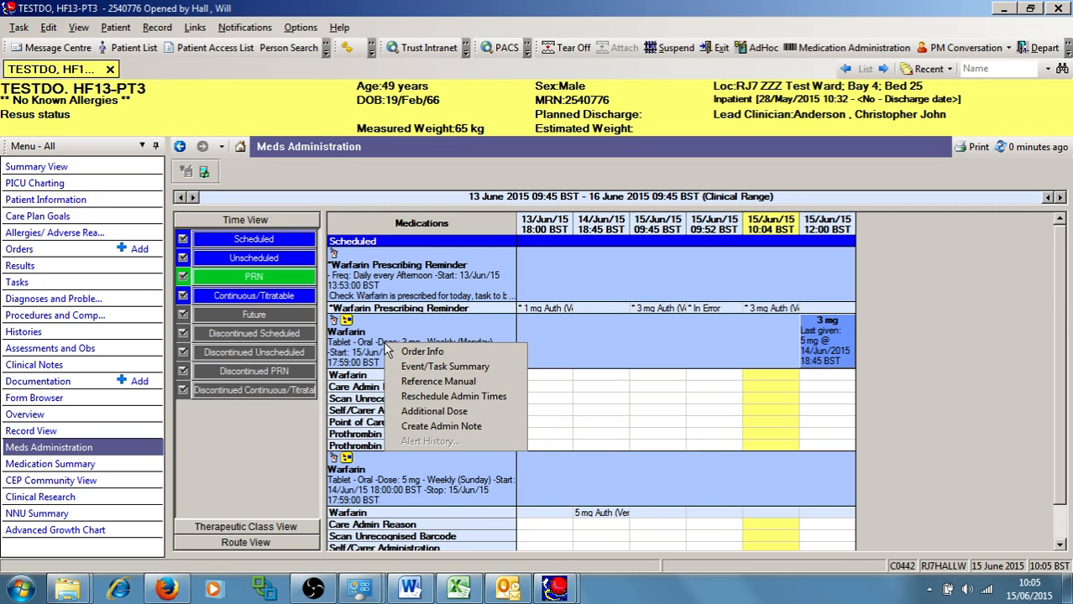
pyautogui.moveTo(439, 382)
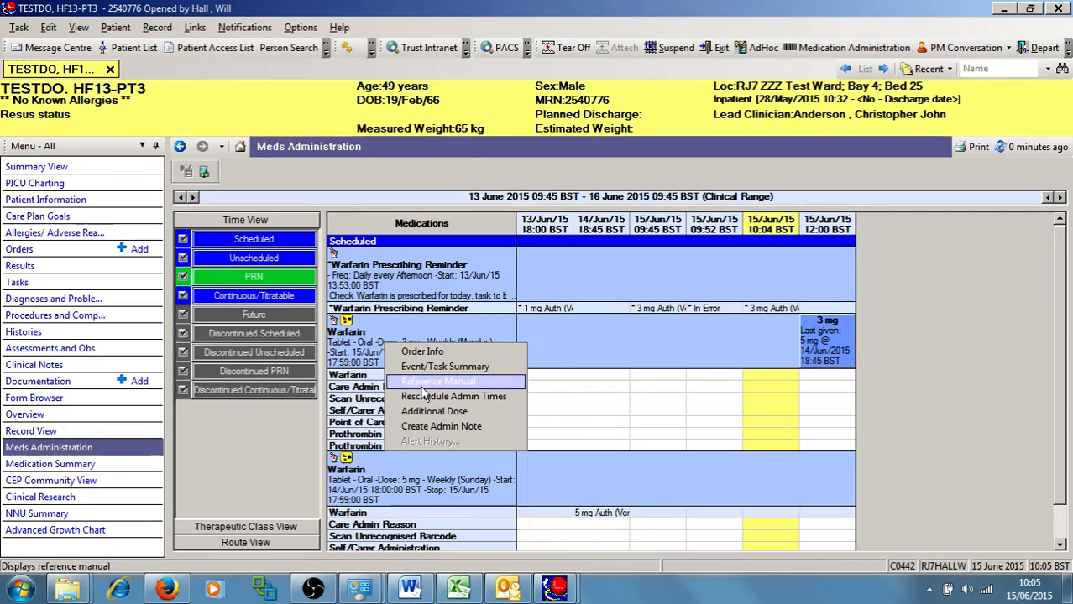
pyautogui.click(436, 381)
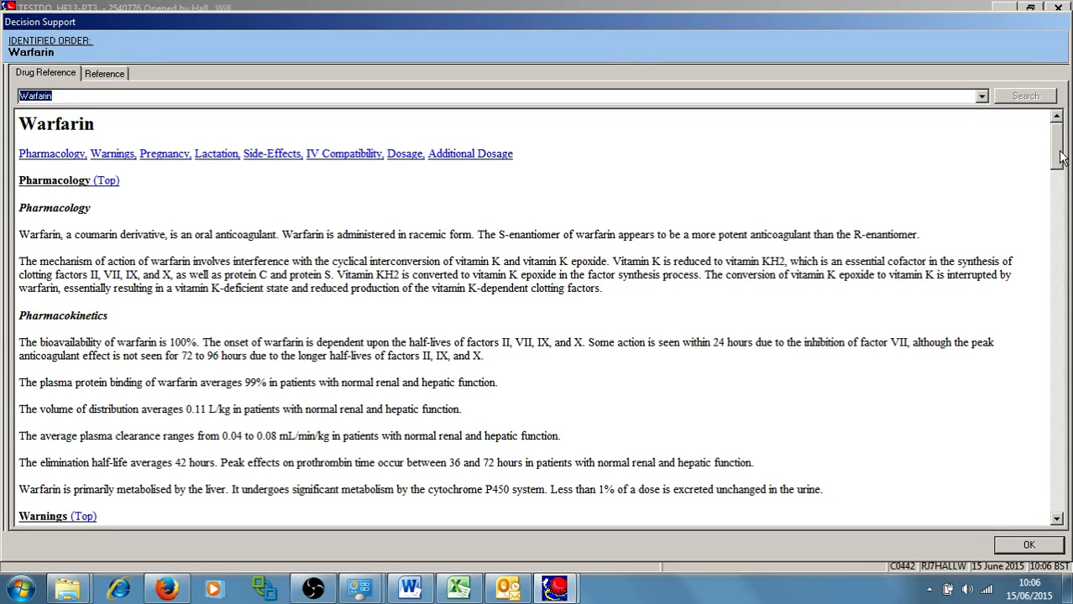
pyautogui.scroll(-3)
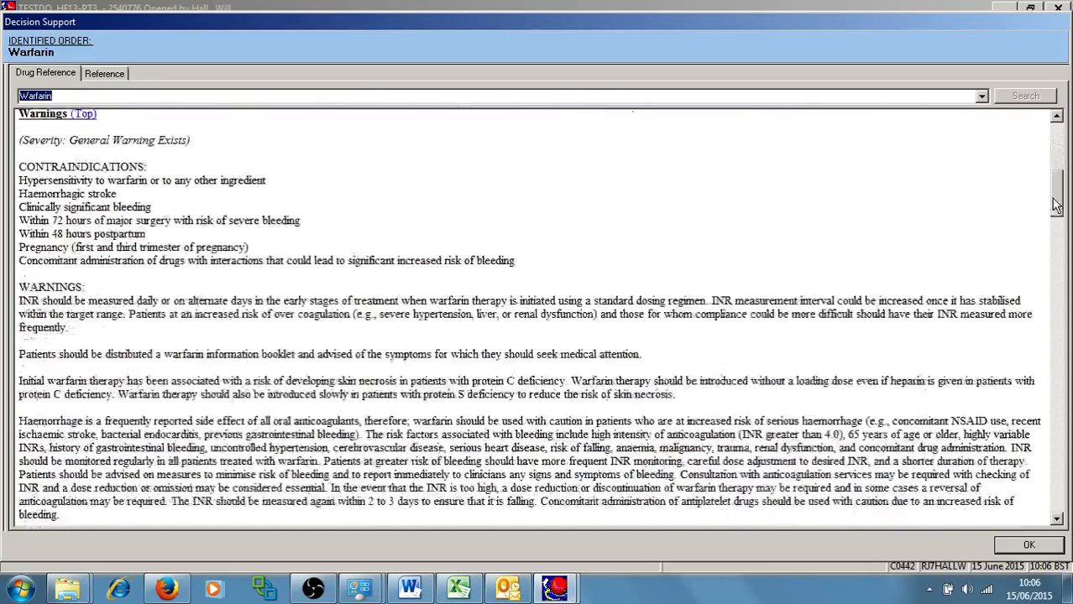
pyautogui.scroll(-3)
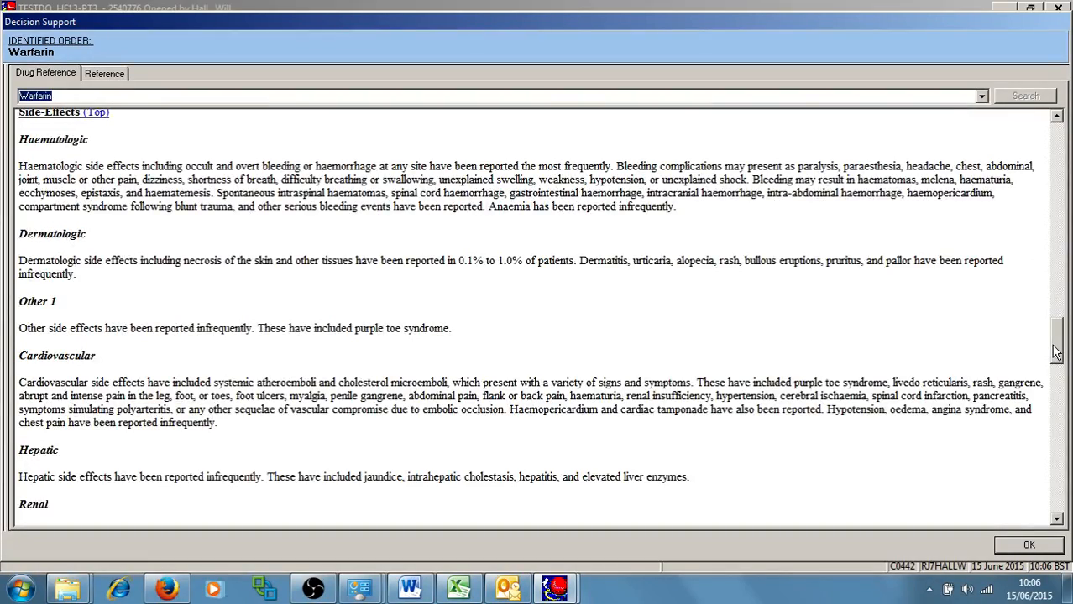
pyautogui.scroll(-3)
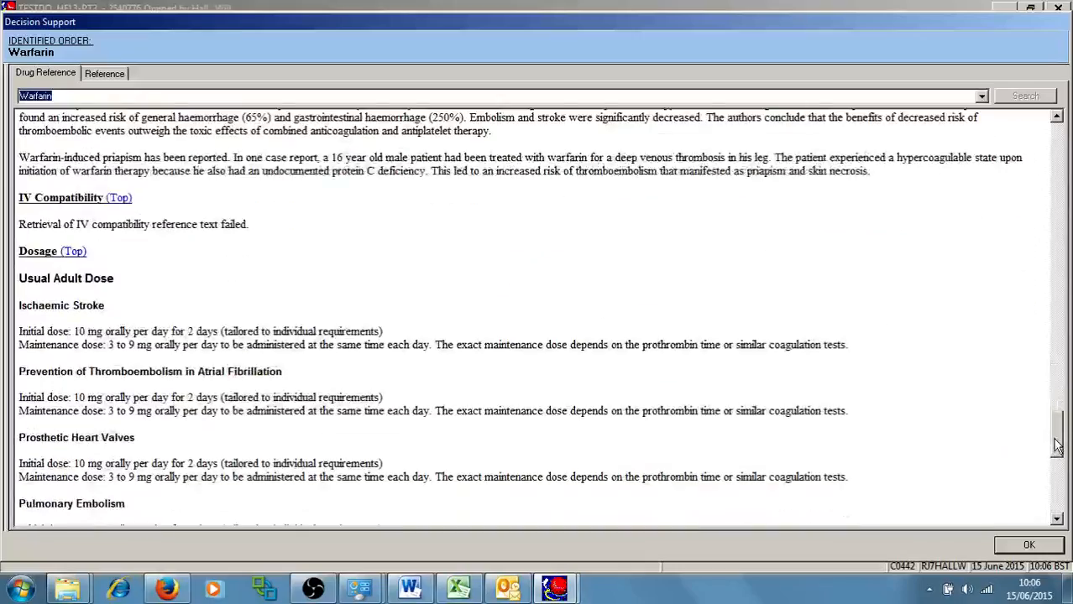
pyautogui.scroll(-3)
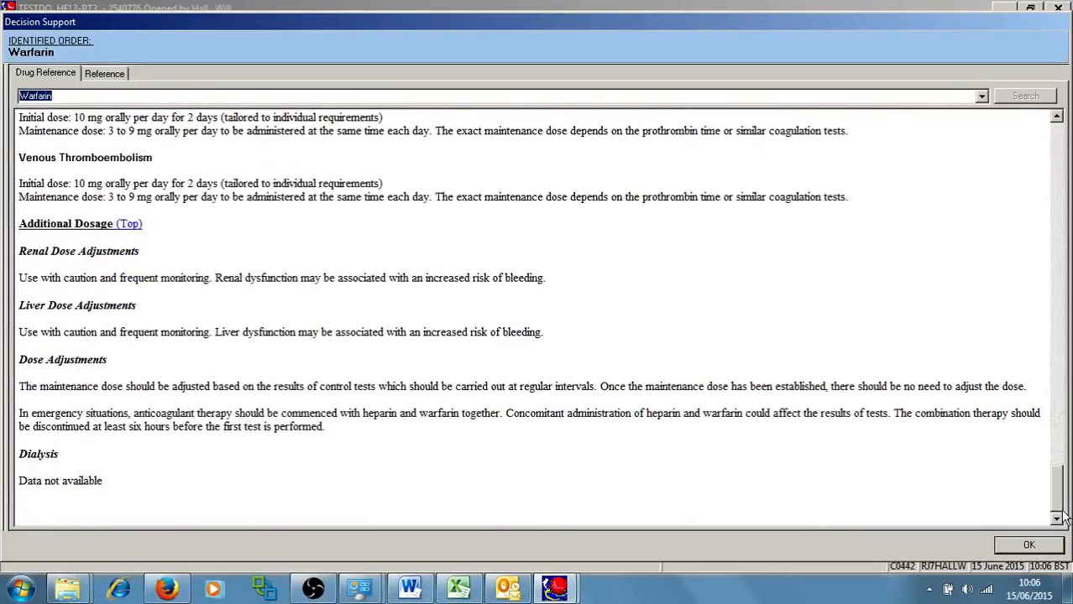
# - Close Decision Support and open Warfarin Monitoring under Assessments and Obs
pyautogui.click(1028, 544)
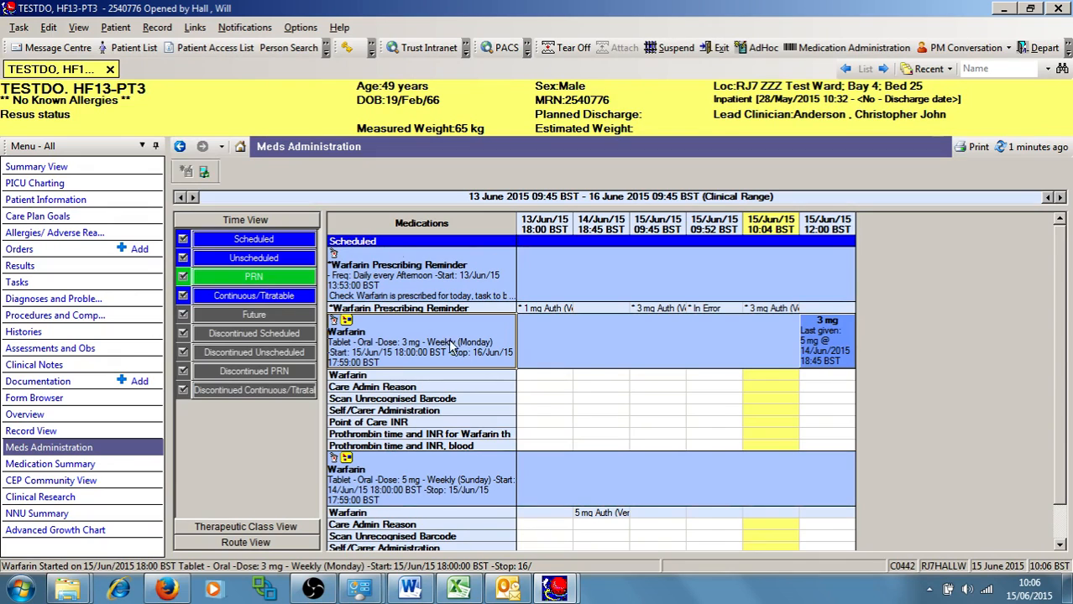
pyautogui.moveTo(42, 339)
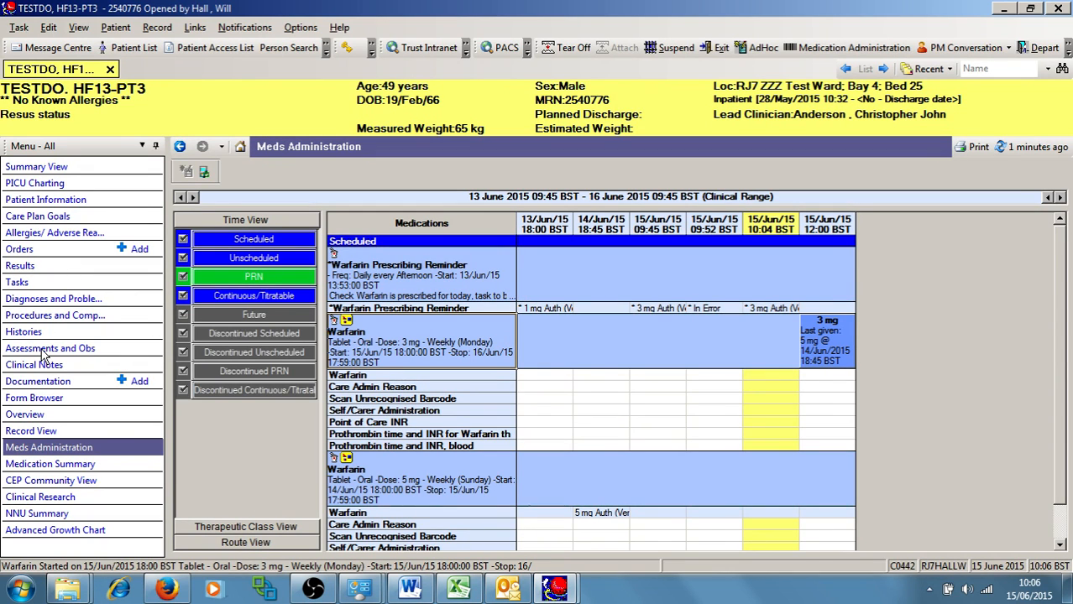
pyautogui.click(50, 348)
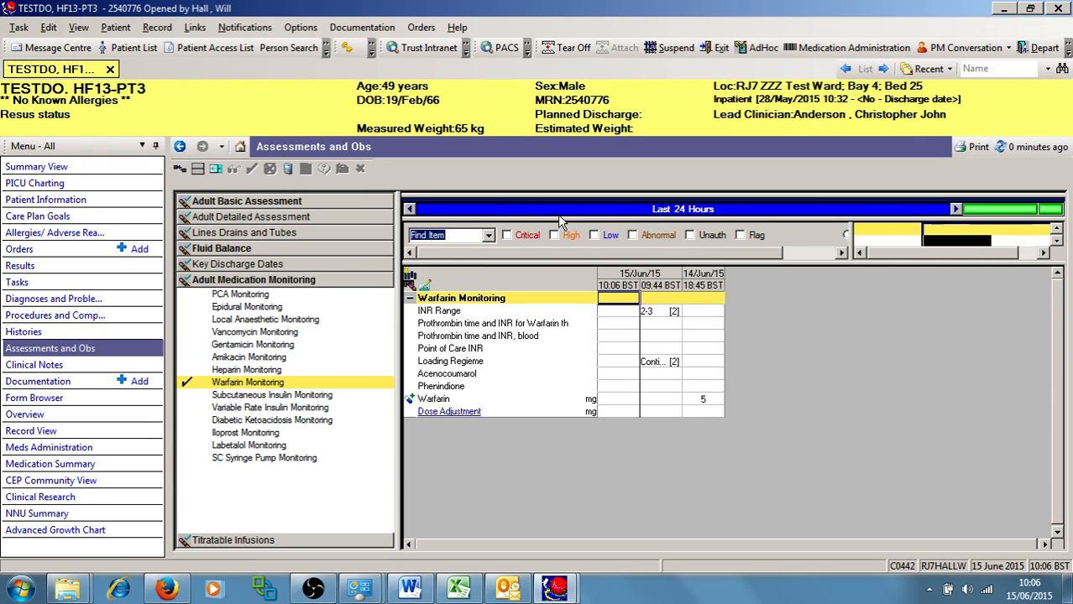
pyautogui.moveTo(561, 217)
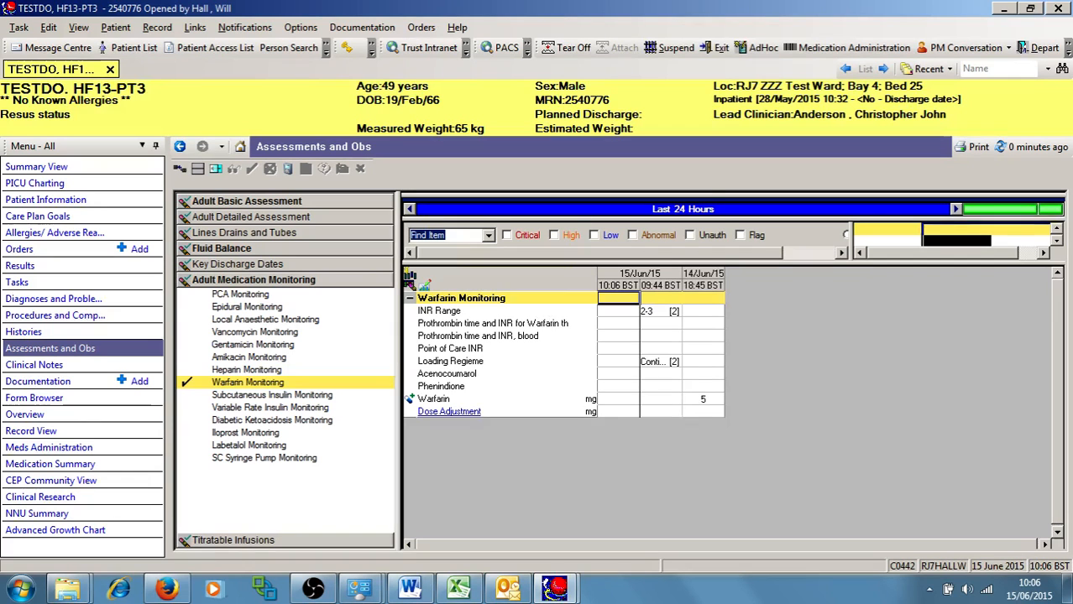
pyautogui.moveTo(597, 217)
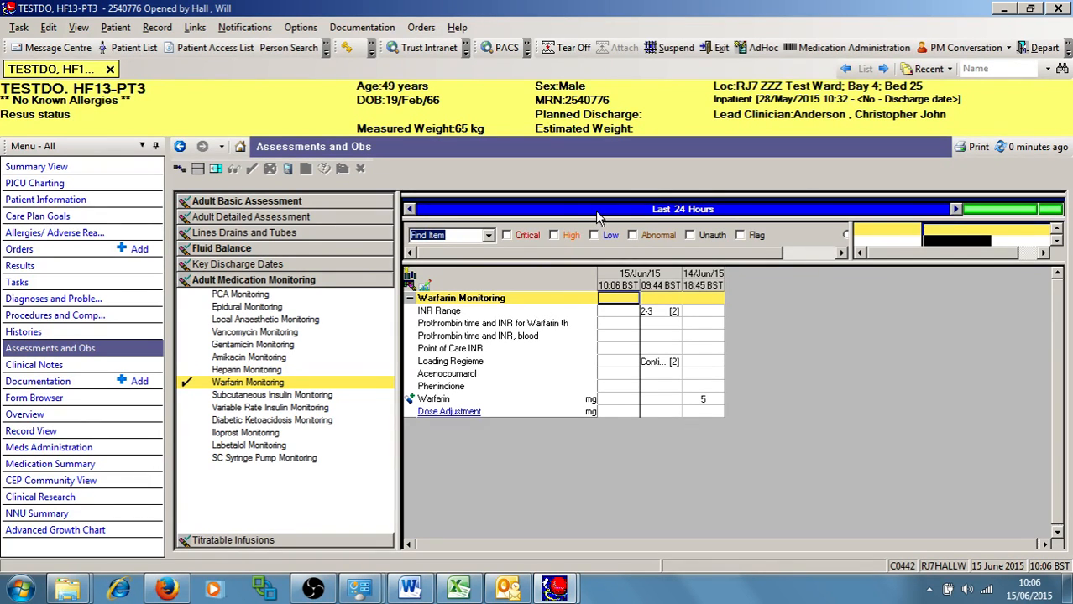
pyautogui.click(683, 209)
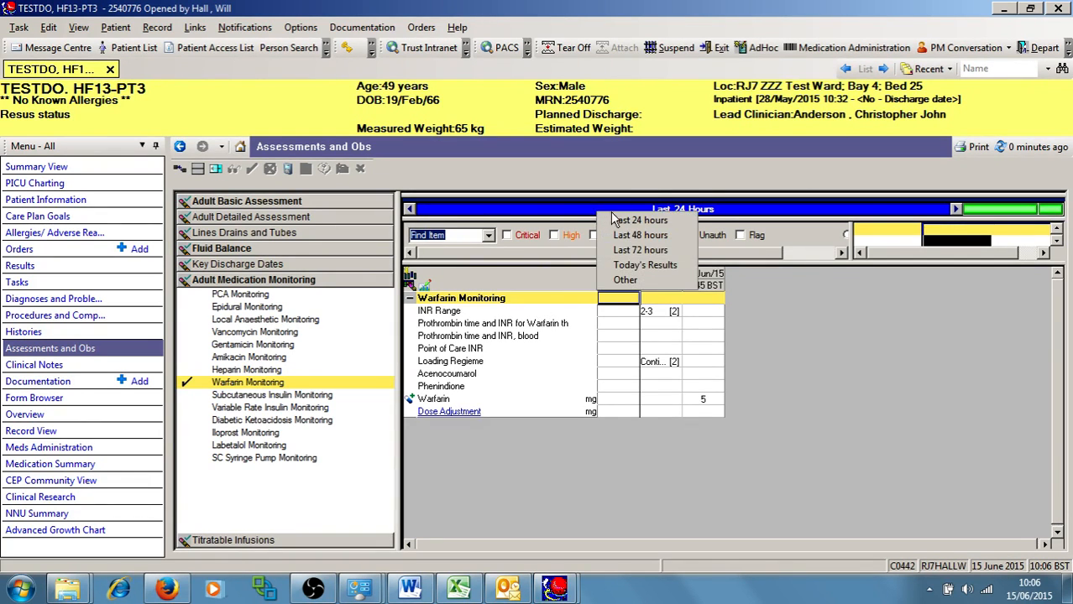
pyautogui.moveTo(638, 250)
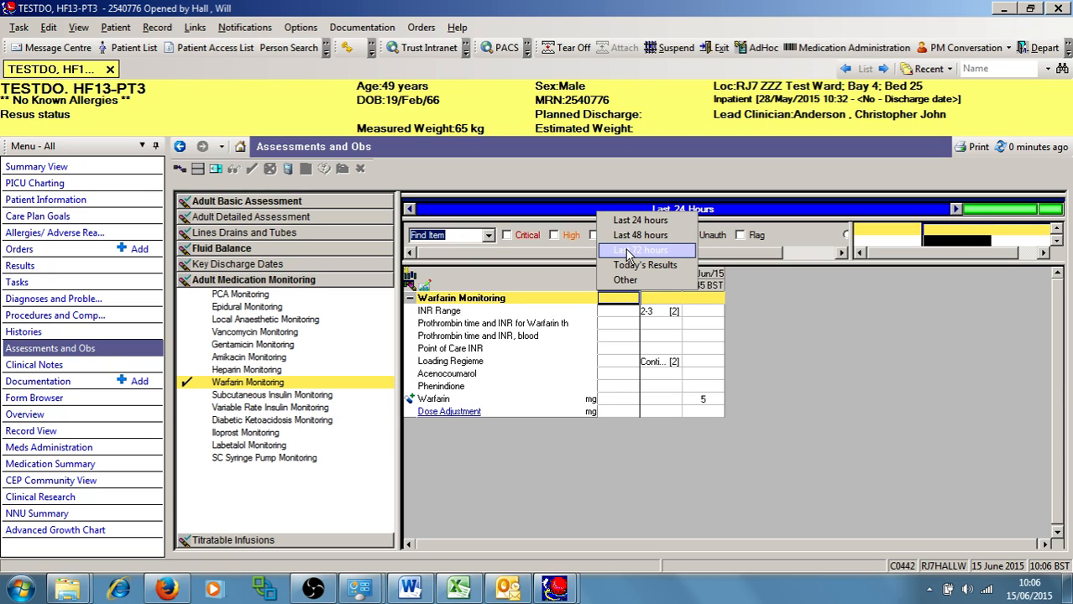
pyautogui.click(646, 250)
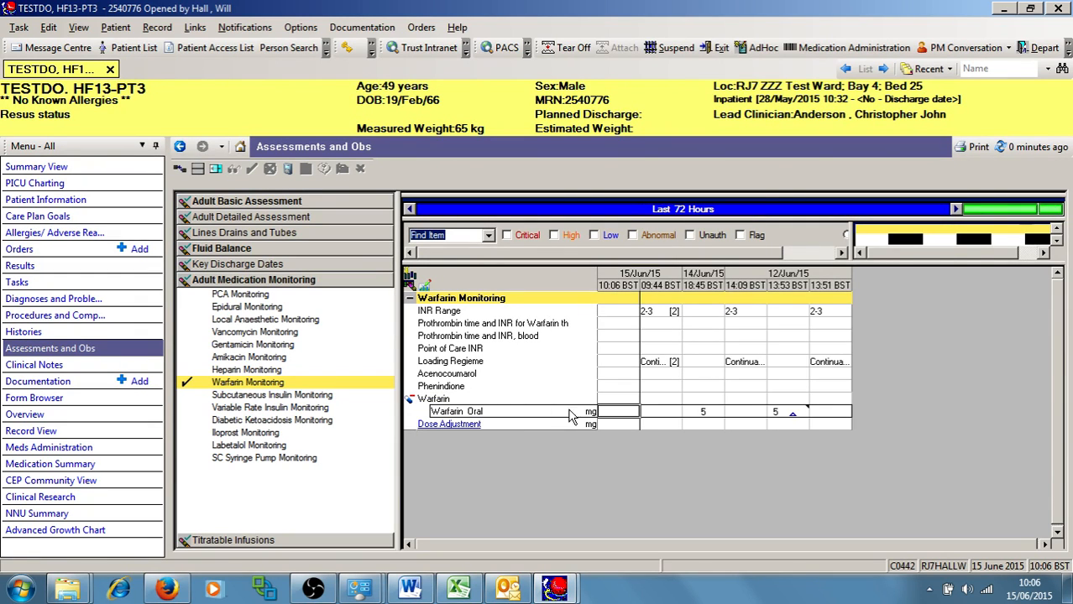
pyautogui.click(787, 411)
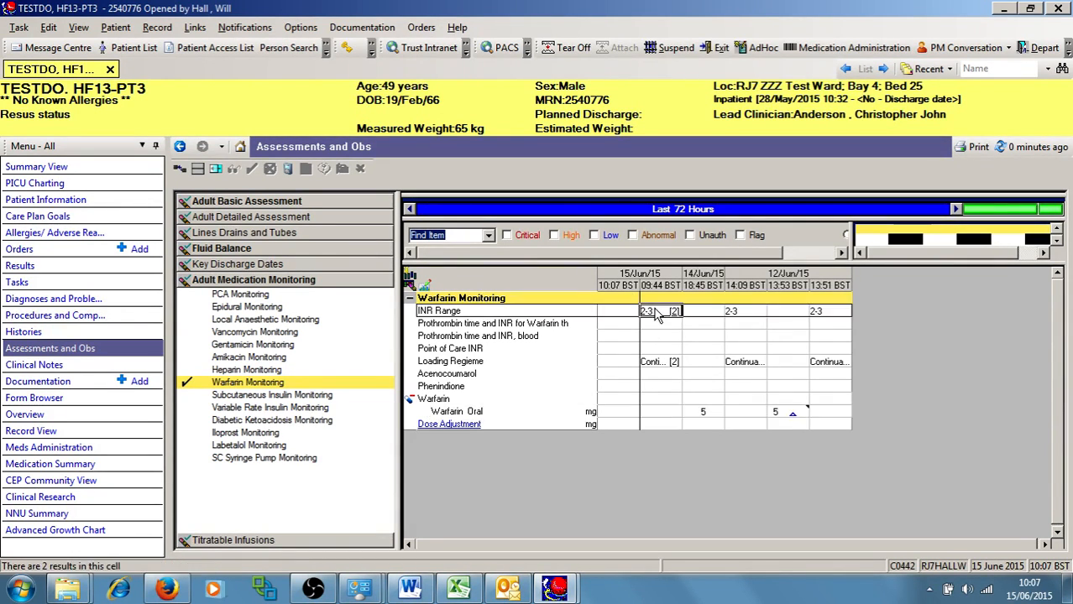
pyautogui.click(732, 311)
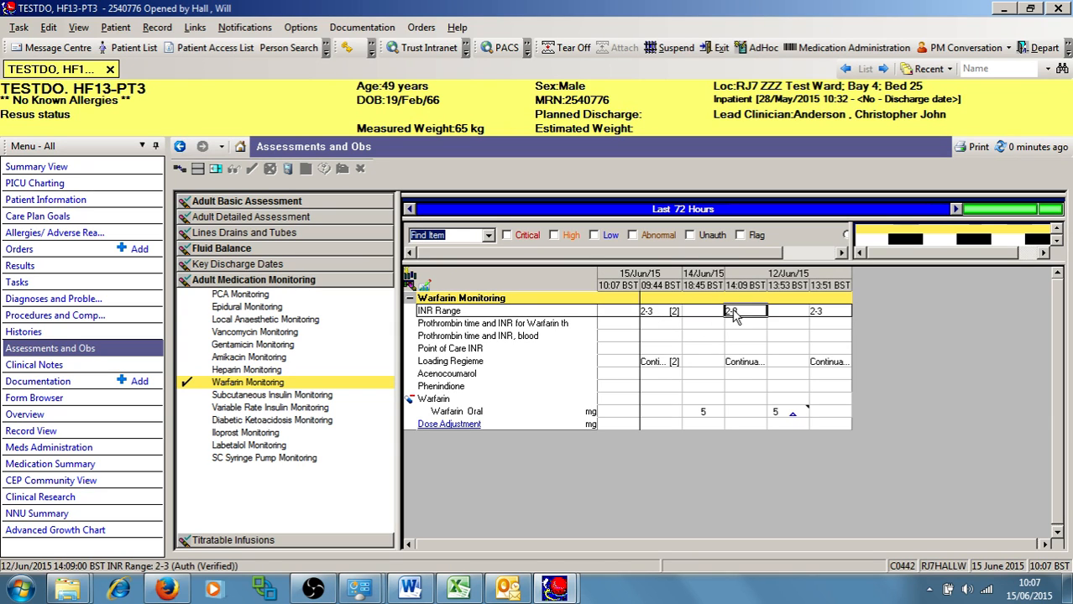
pyautogui.click(828, 311)
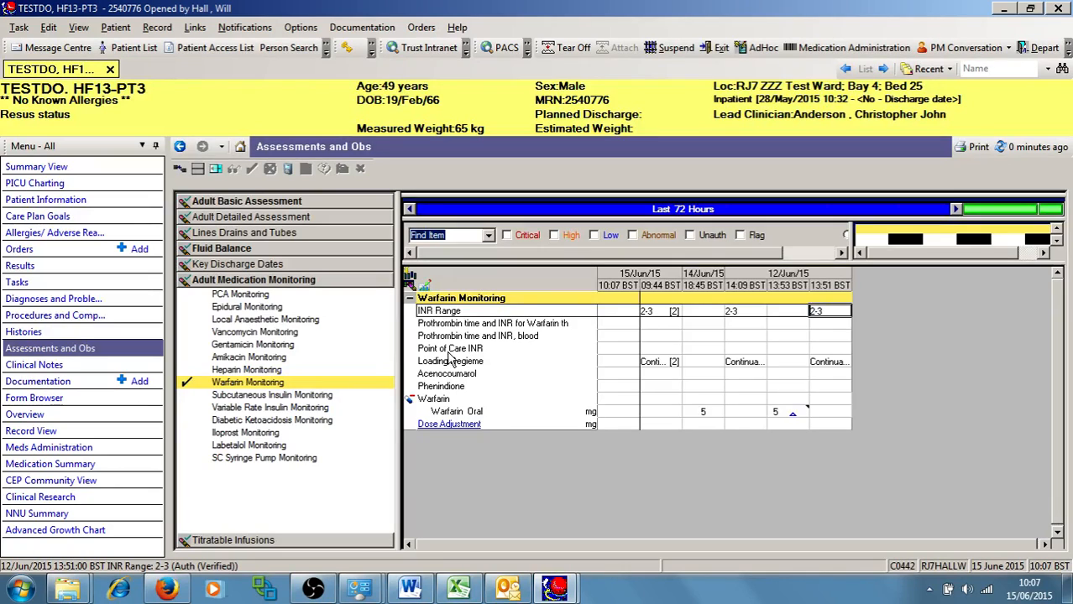
pyautogui.moveTo(640, 347)
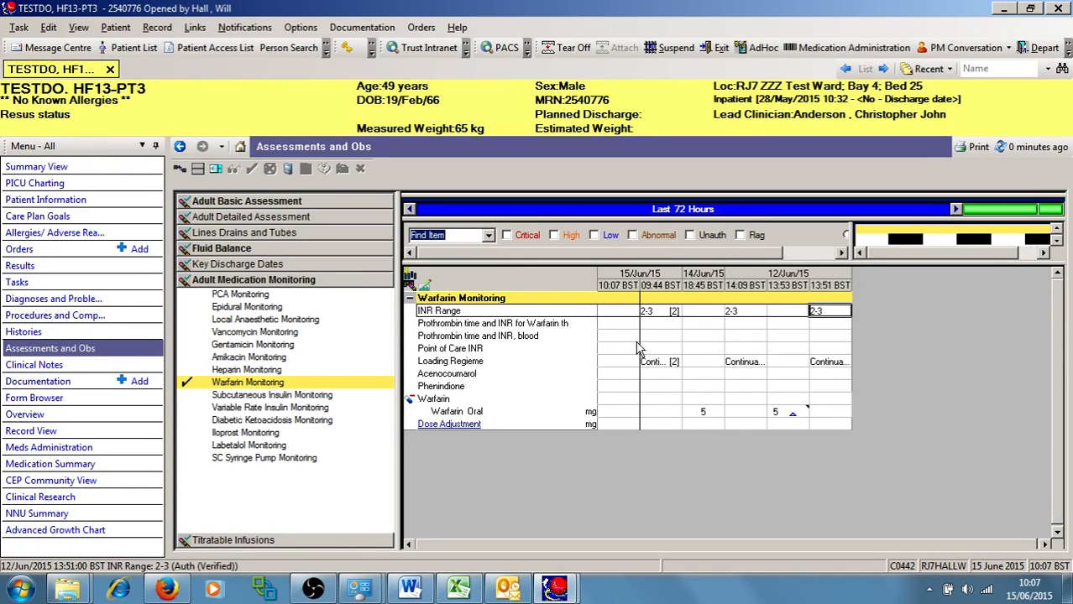
pyautogui.moveTo(736, 347)
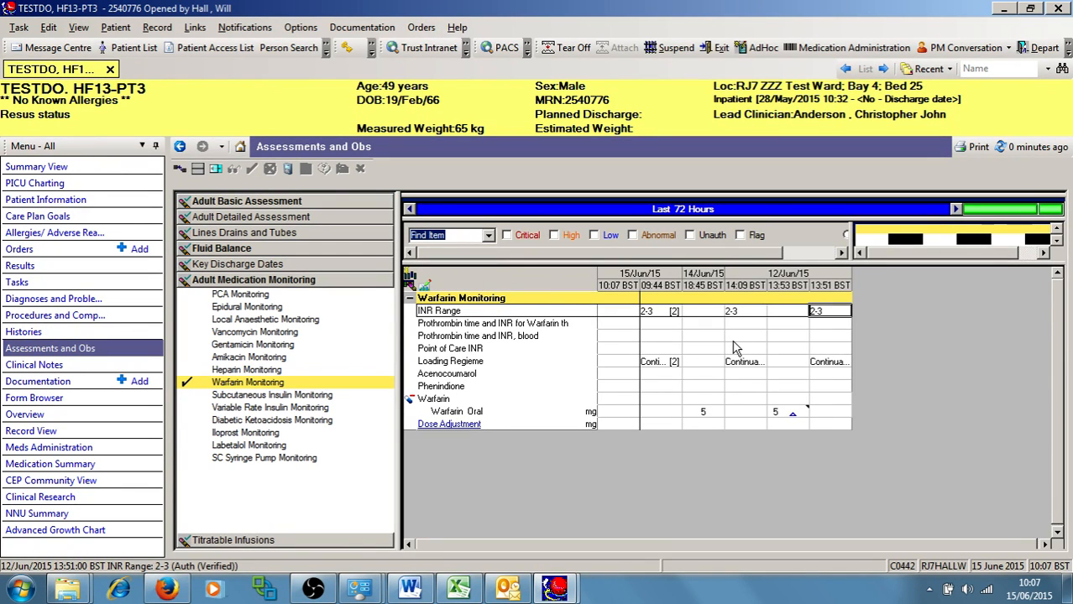
pyautogui.moveTo(711, 318)
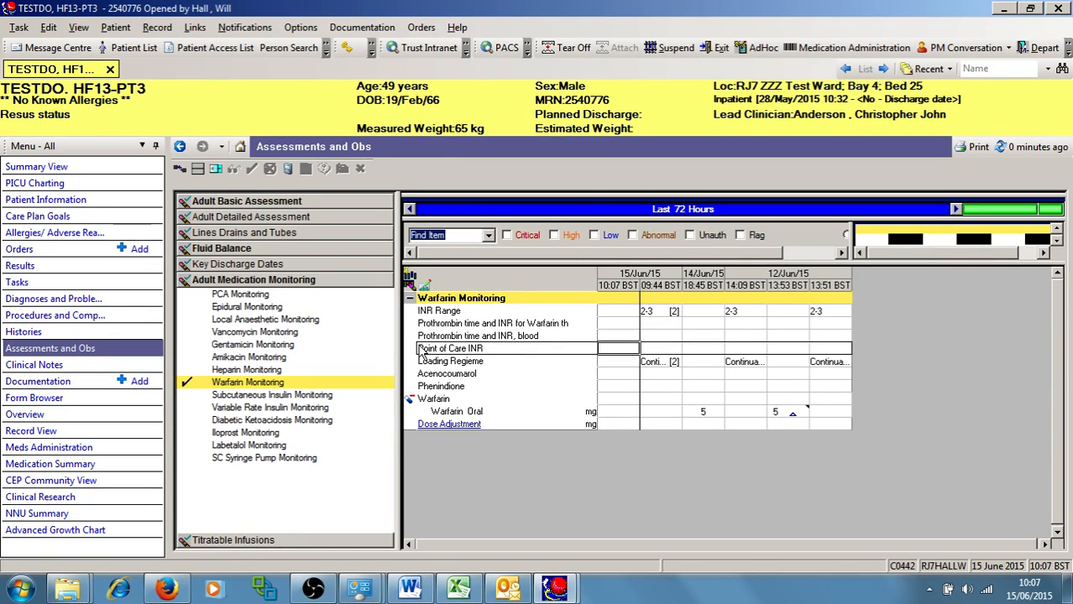
pyautogui.moveTo(460, 378)
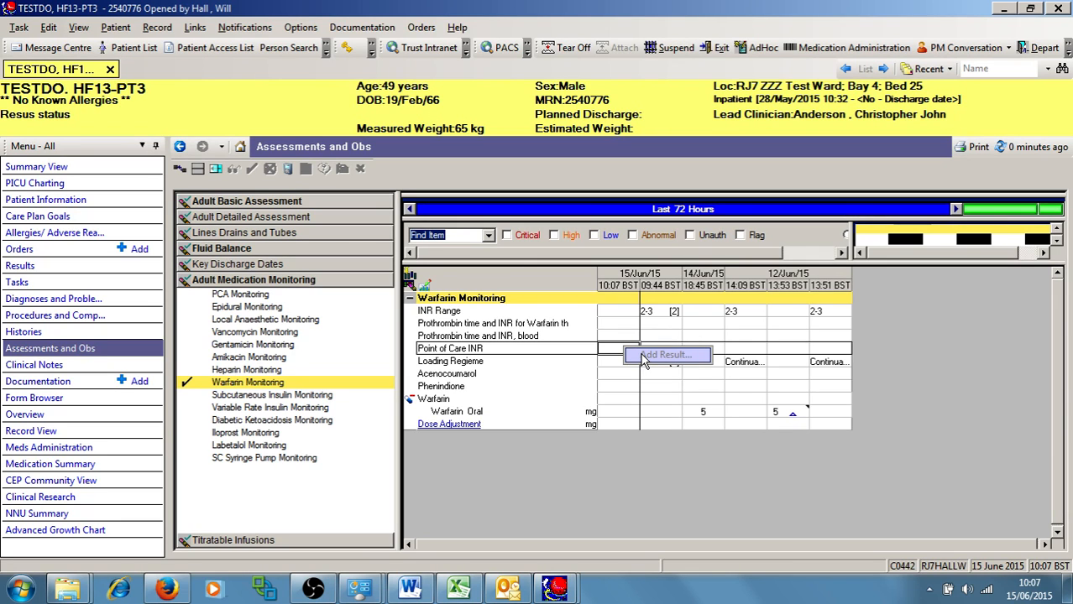
pyautogui.moveTo(524, 356)
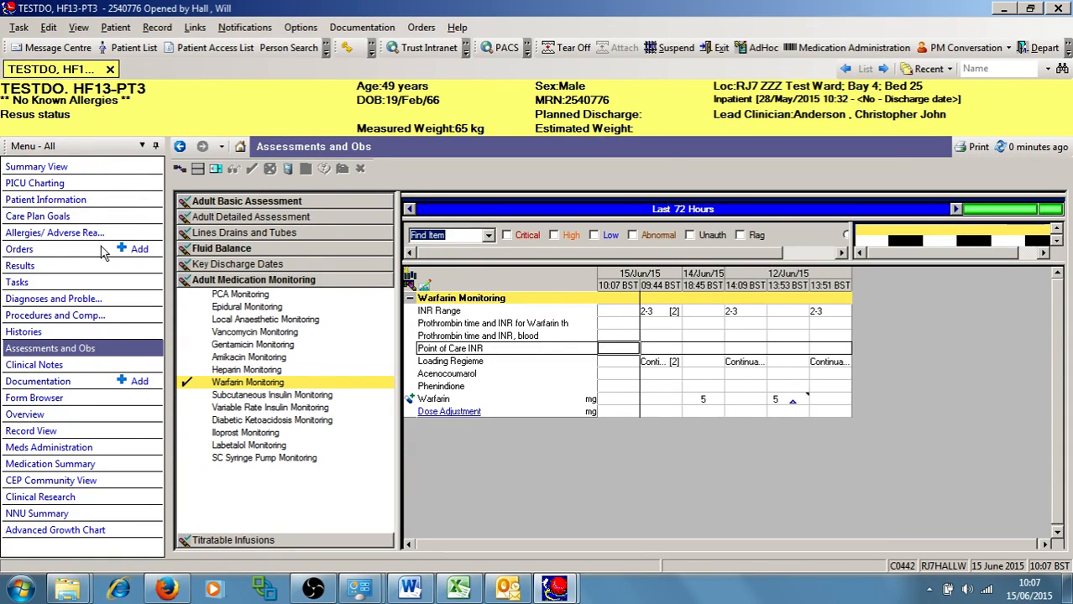
pyautogui.moveTo(40, 464)
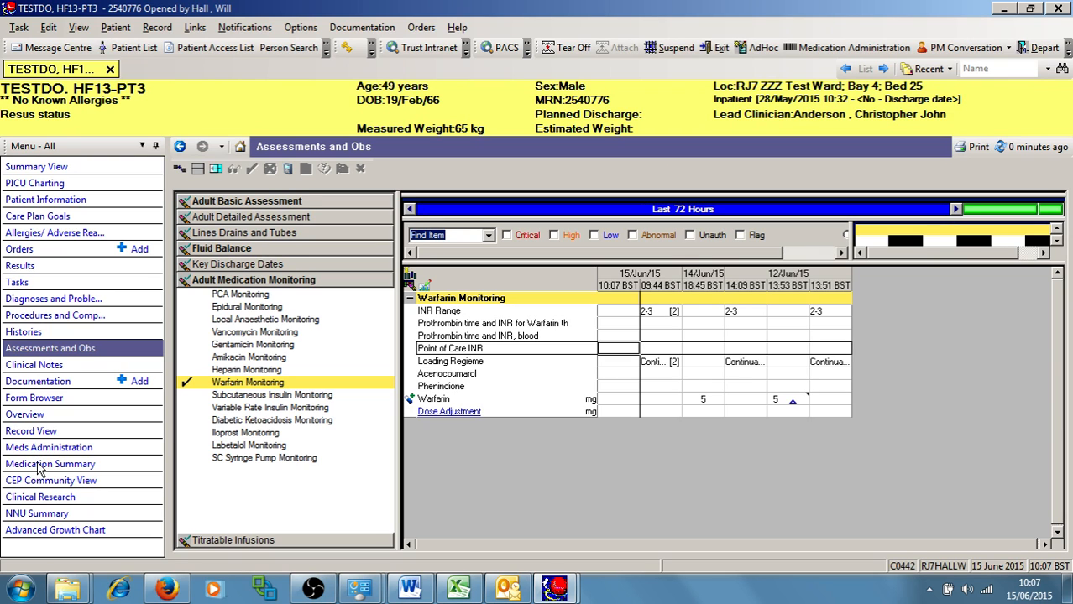
# - Open the Medication Summary listing recent warfarin doses and point-of-care INR 2.3
pyautogui.click(50, 464)
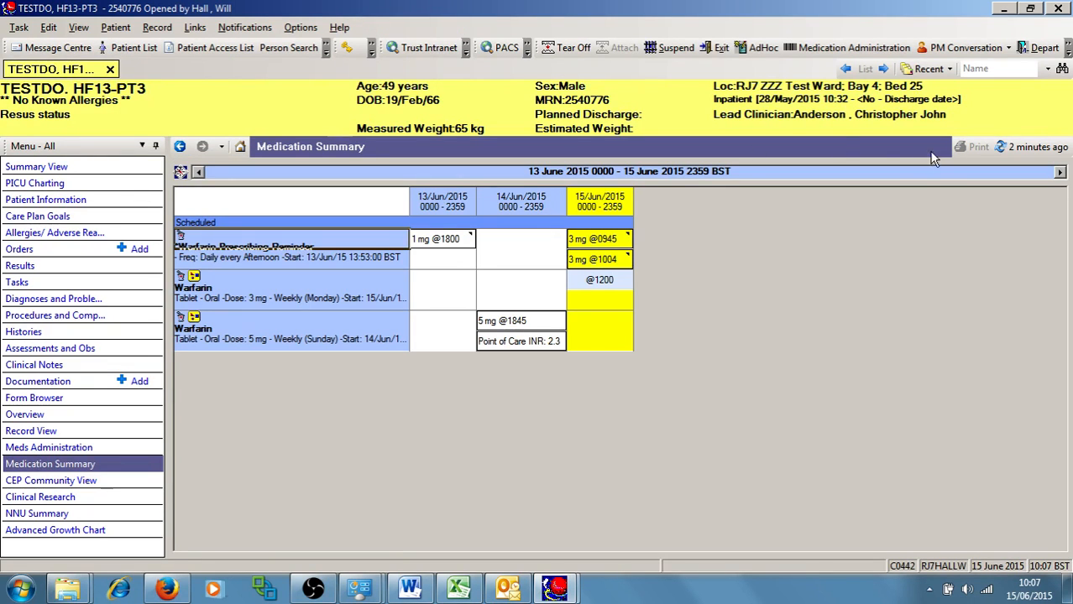
pyautogui.click(1003, 146)
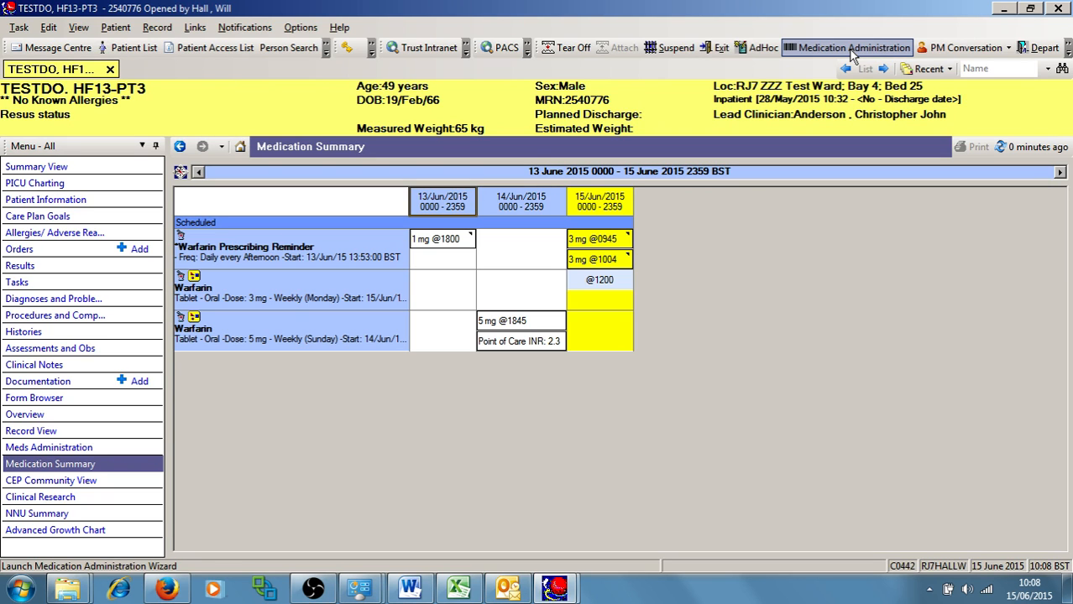
# - Start Medication Administration past the mismatch warning and give the 3 mg warfarin dose early with an override reason
pyautogui.click(837, 47)
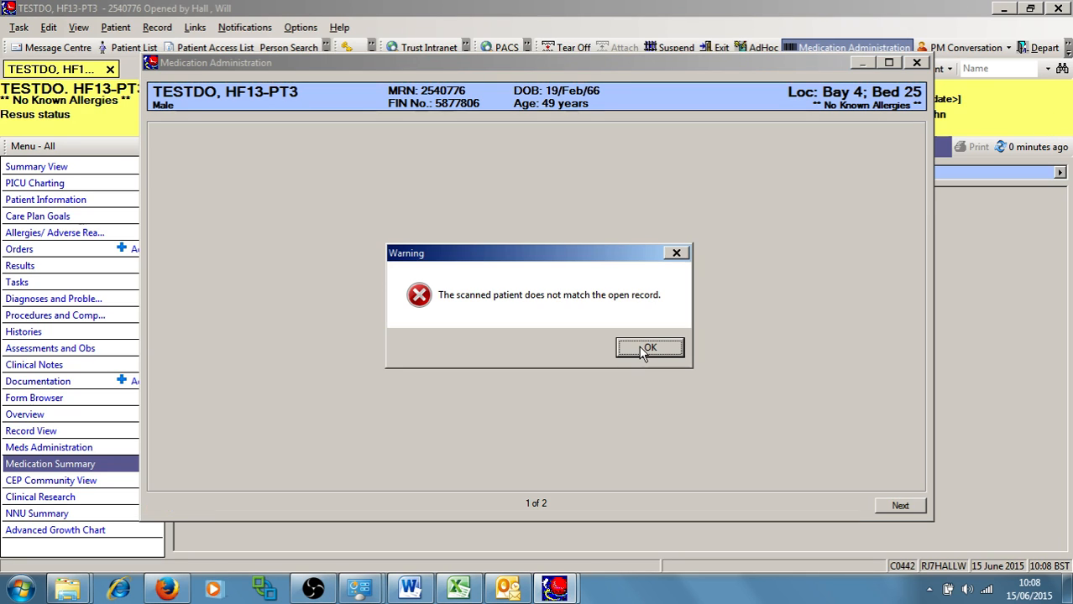
pyautogui.click(649, 348)
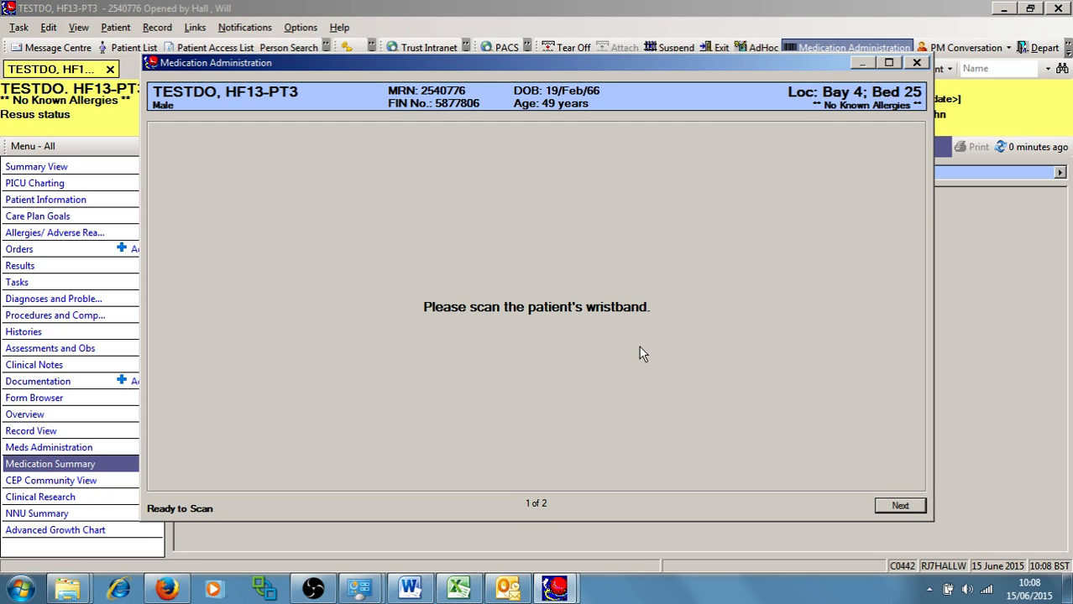
pyautogui.click(899, 505)
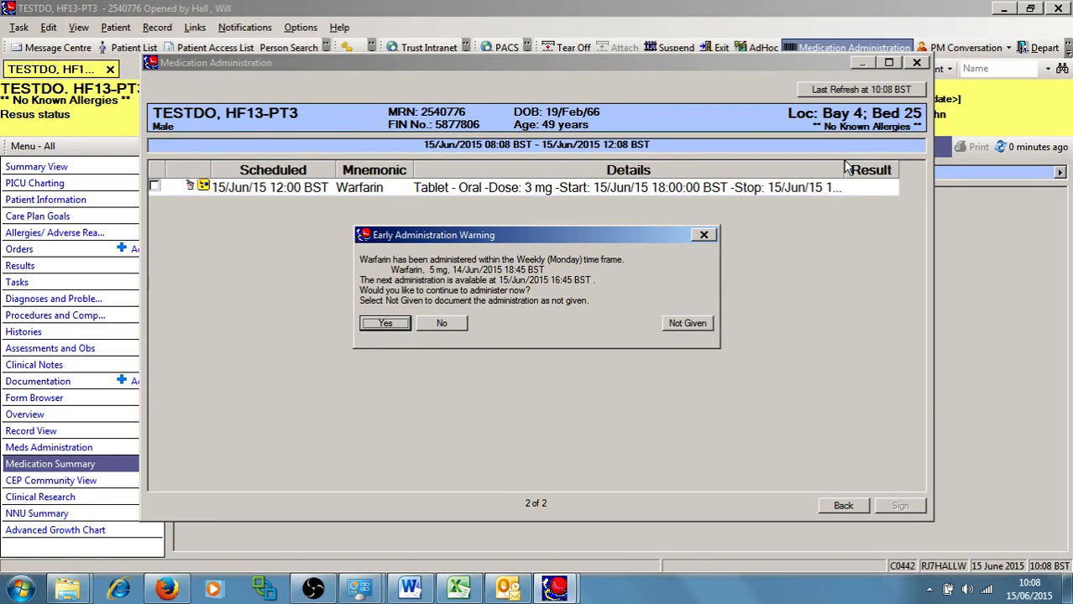
pyautogui.click(385, 323)
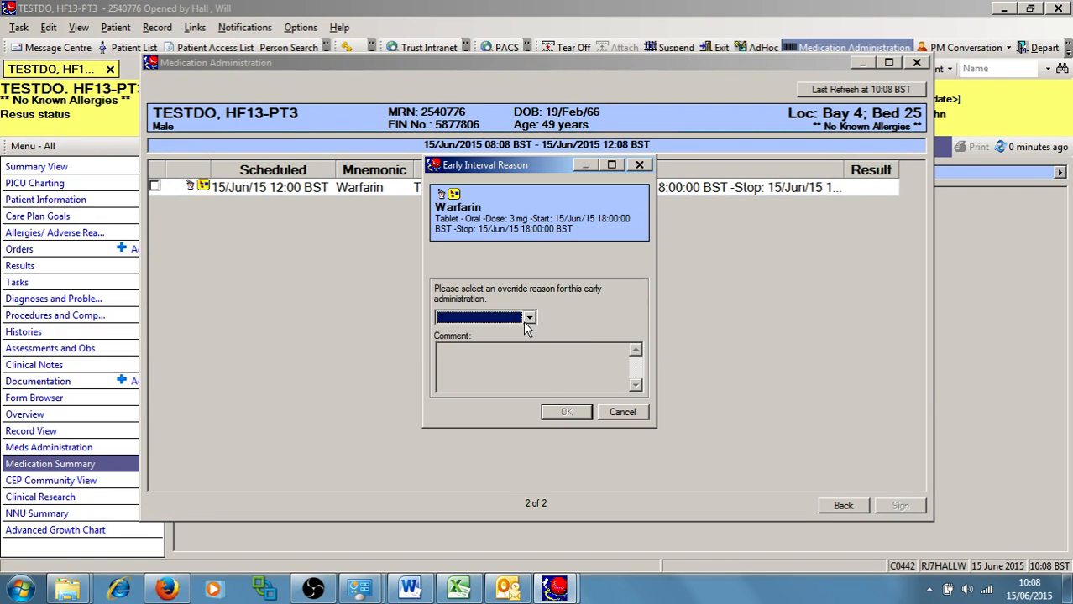
pyautogui.click(565, 412)
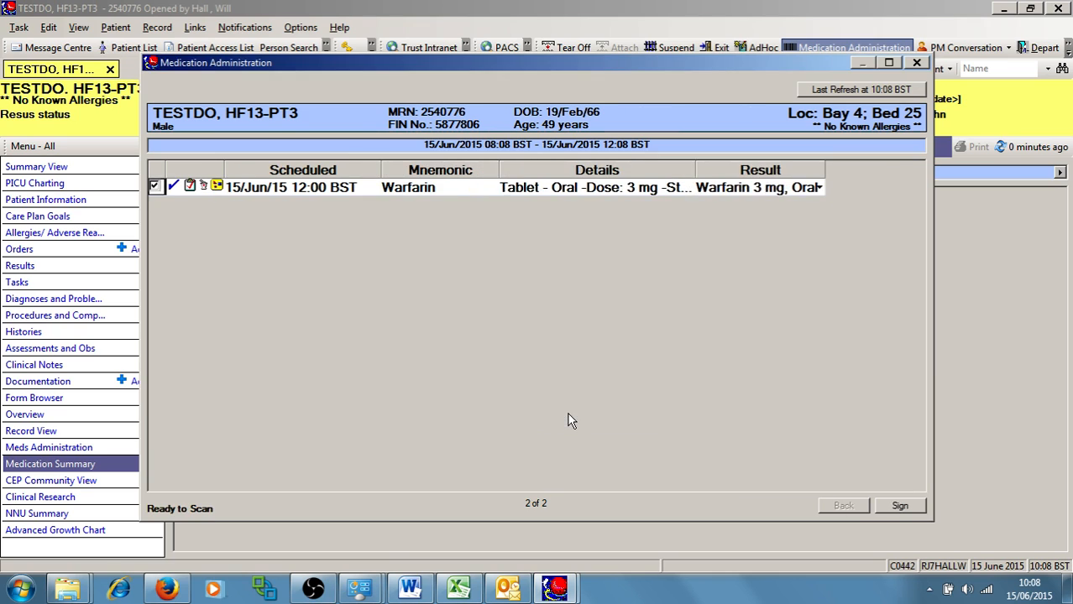
pyautogui.moveTo(736, 206)
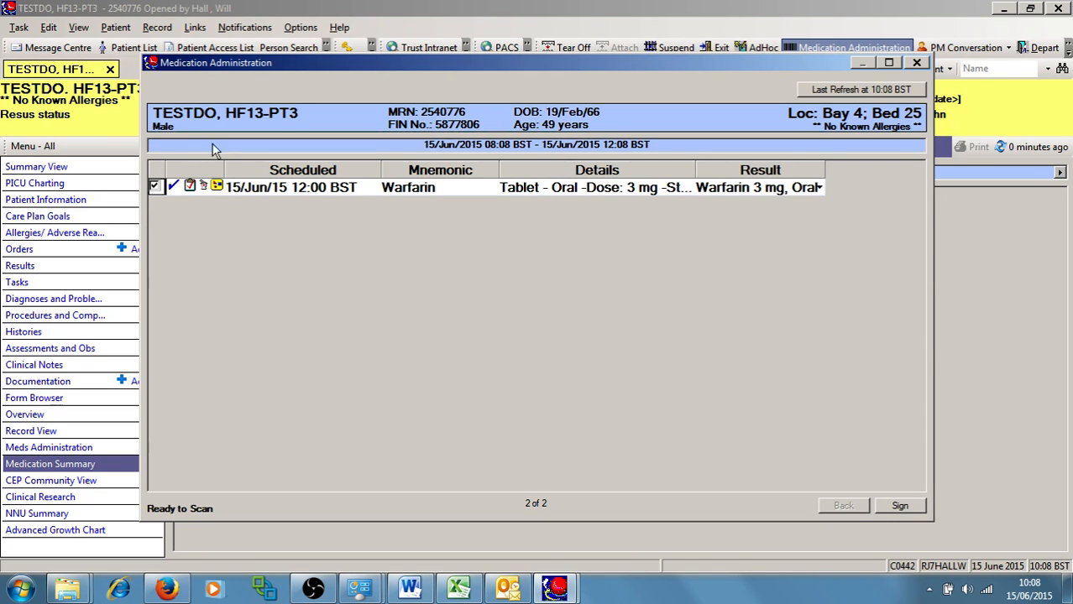
# - On the 3 mg warfarin dose, record point-of-care INR 2.3 and Self administered/Witnessed
pyautogui.click(758, 186)
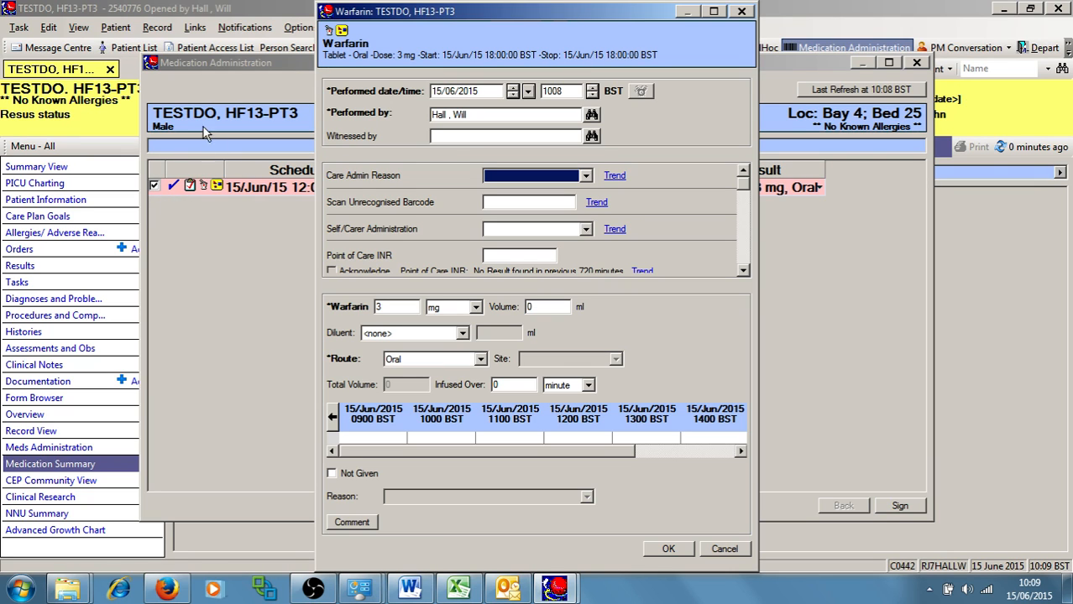
pyautogui.moveTo(172, 138)
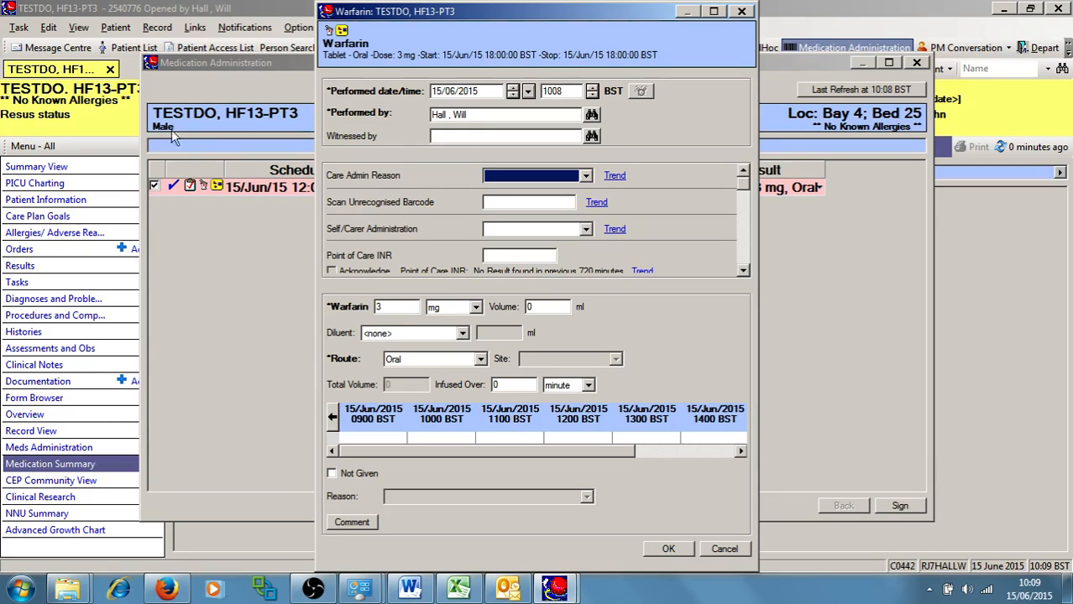
pyautogui.moveTo(596, 202)
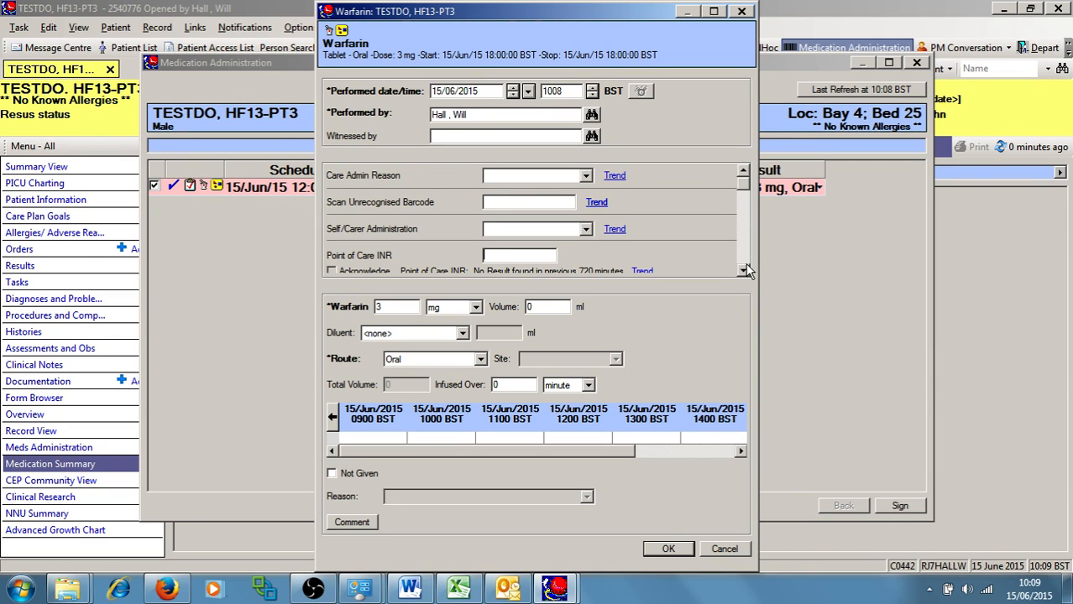
pyautogui.scroll(-3)
pyautogui.write('2.3')
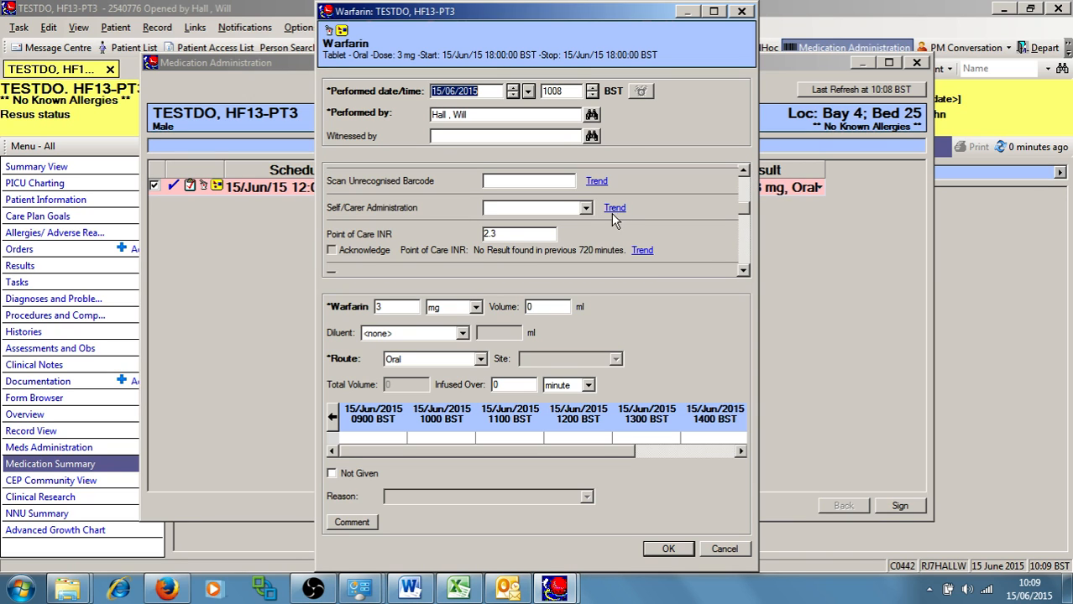
pyautogui.click(579, 207)
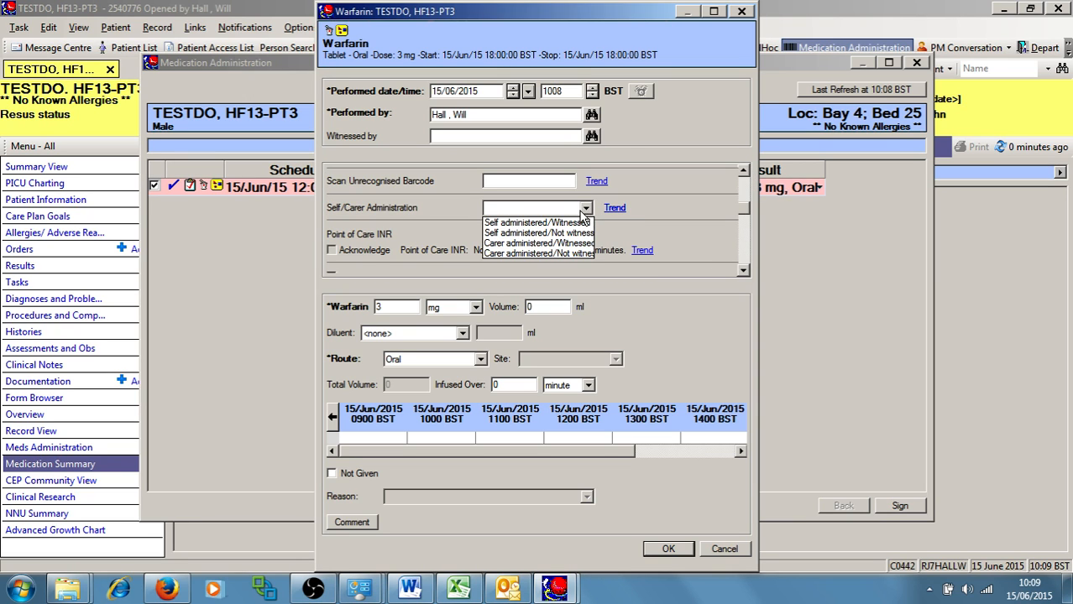
pyautogui.moveTo(537, 233)
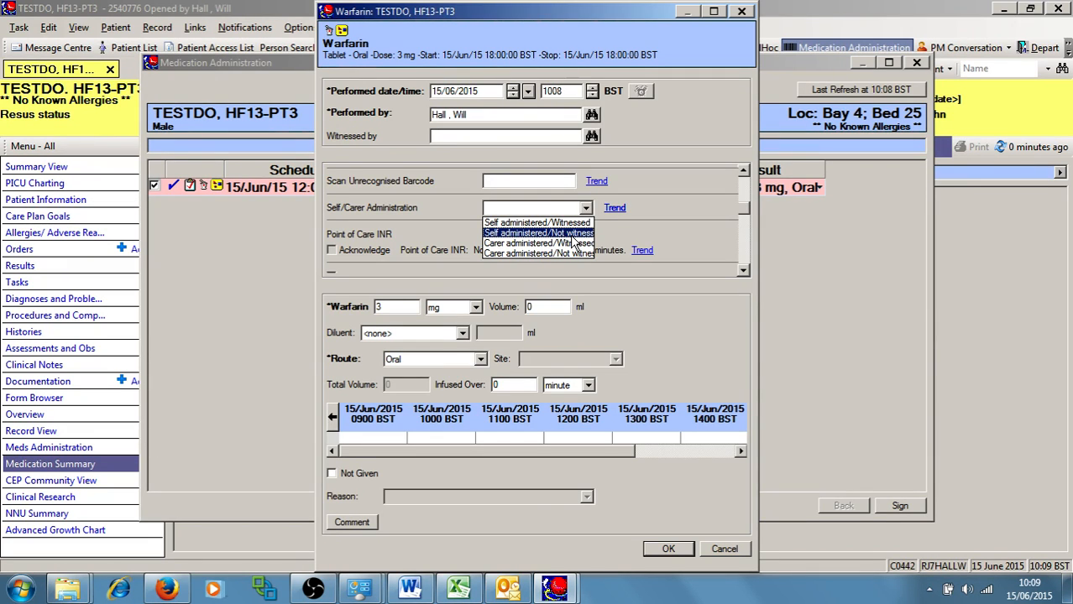
pyautogui.click(533, 222)
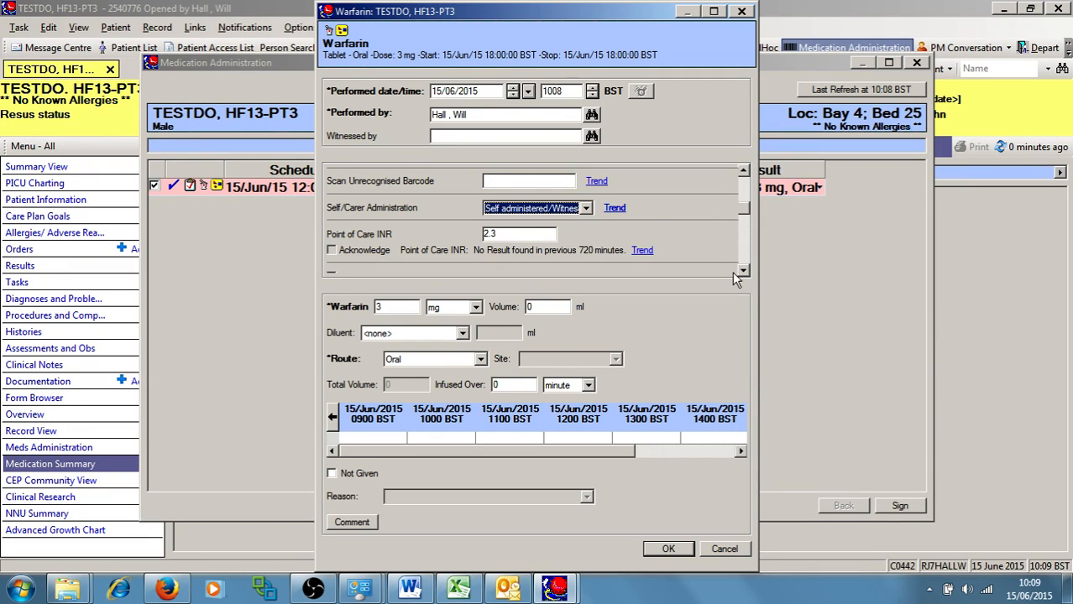
pyautogui.scroll(-3)
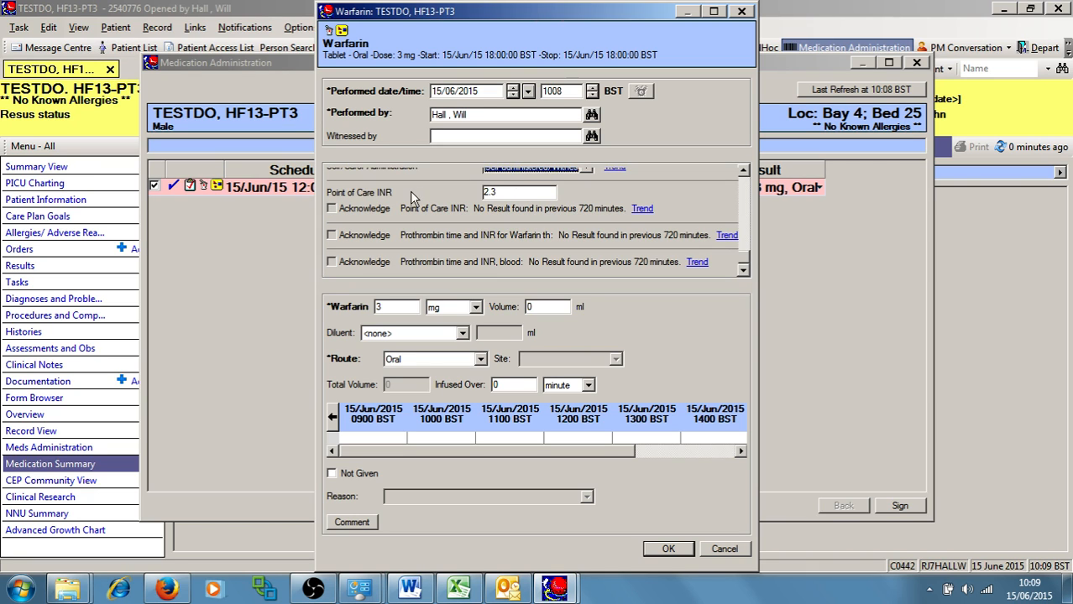
pyautogui.moveTo(712, 282)
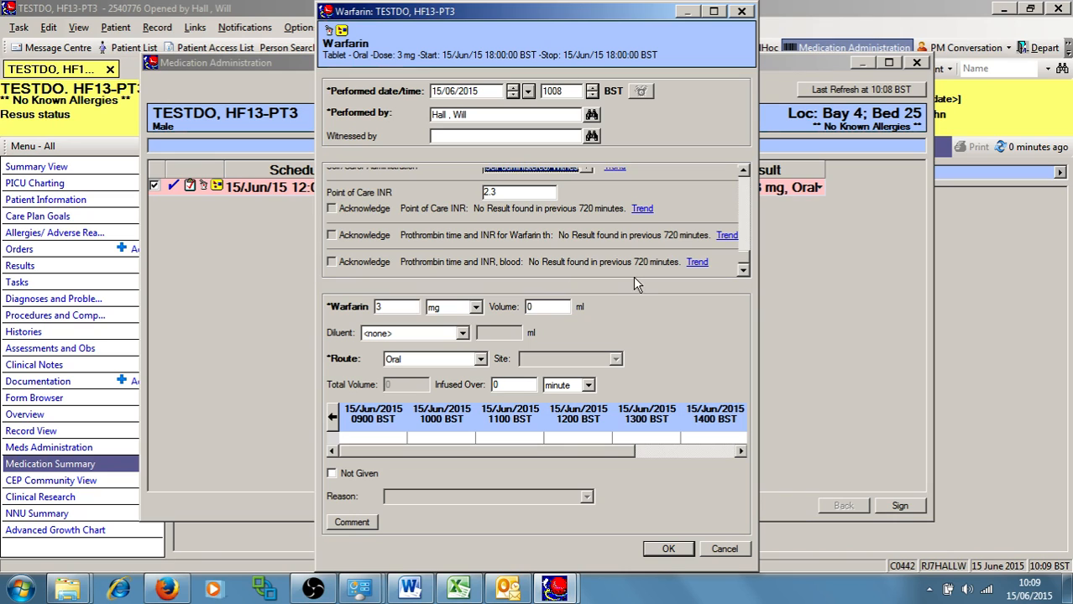
pyautogui.moveTo(632, 187)
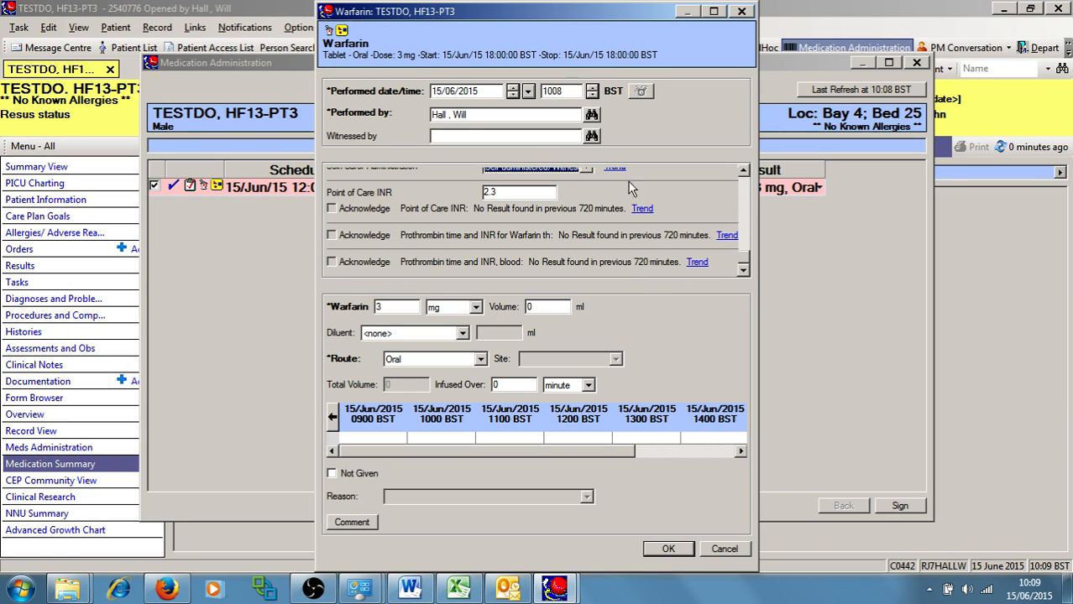
pyautogui.moveTo(561, 338)
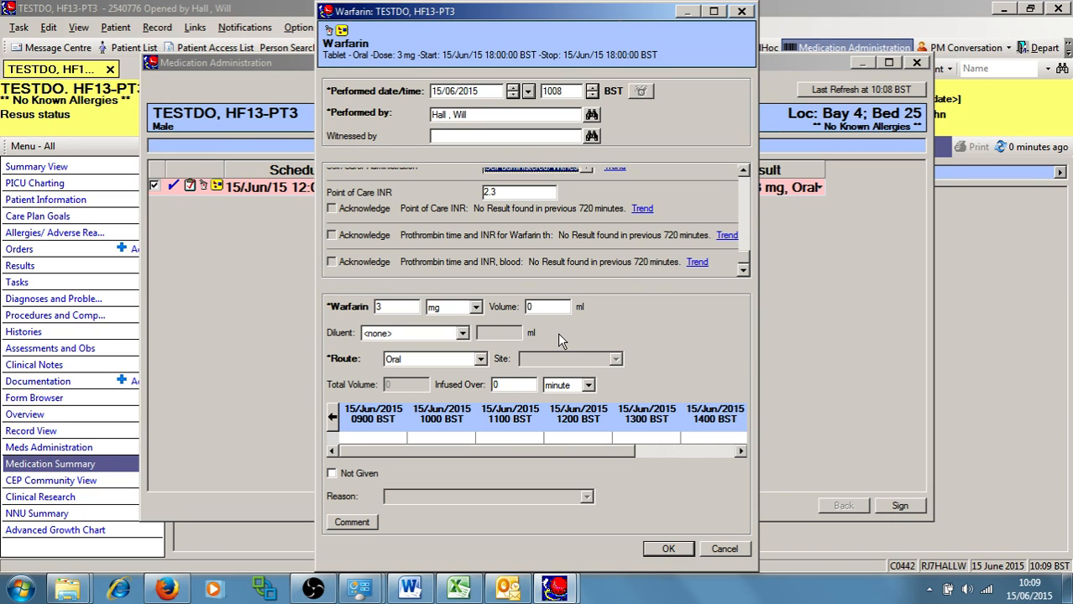
pyautogui.click(742, 172)
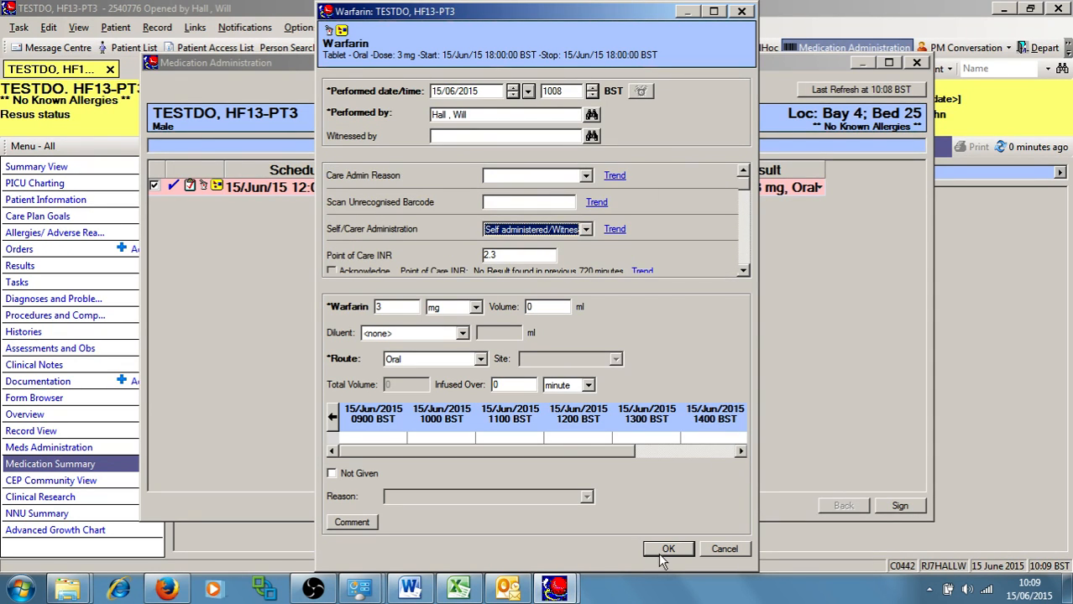
# - Accept the warfarin dose details and sign the administration
pyautogui.click(668, 549)
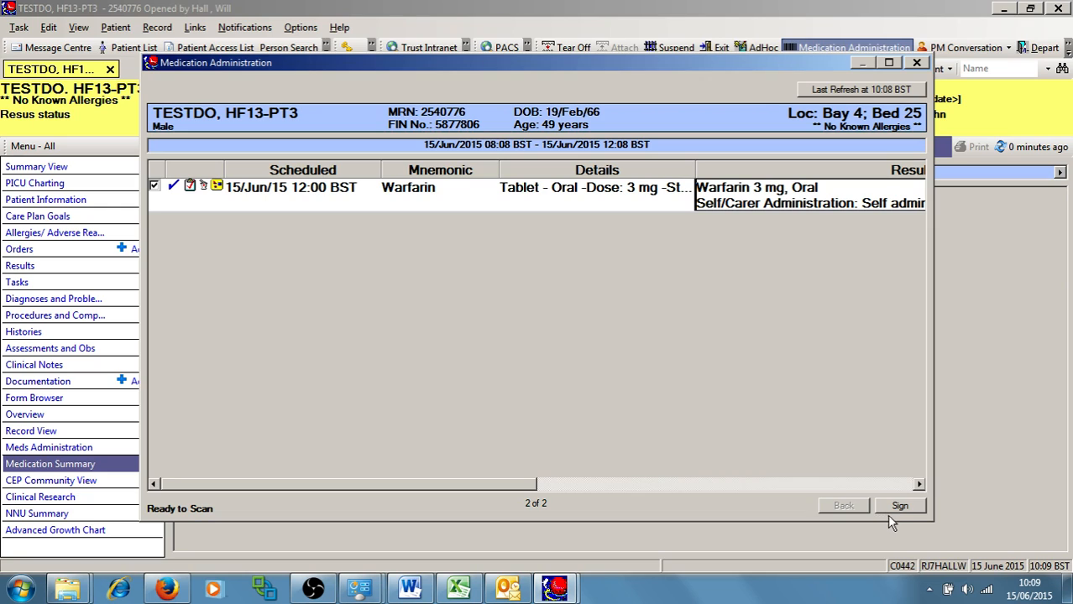
pyautogui.moveTo(897, 519)
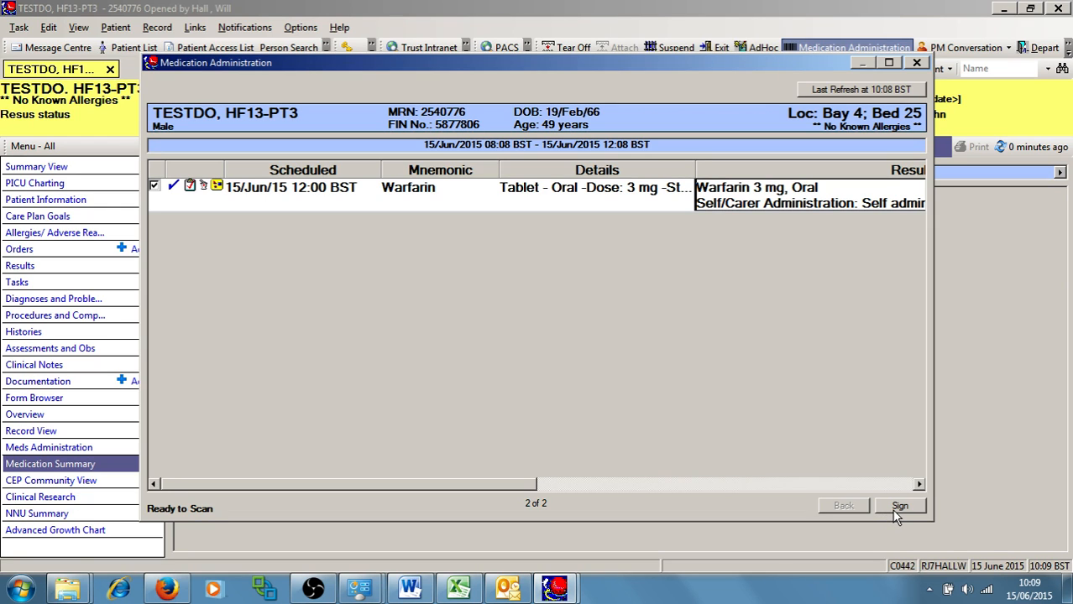
pyautogui.click(907, 505)
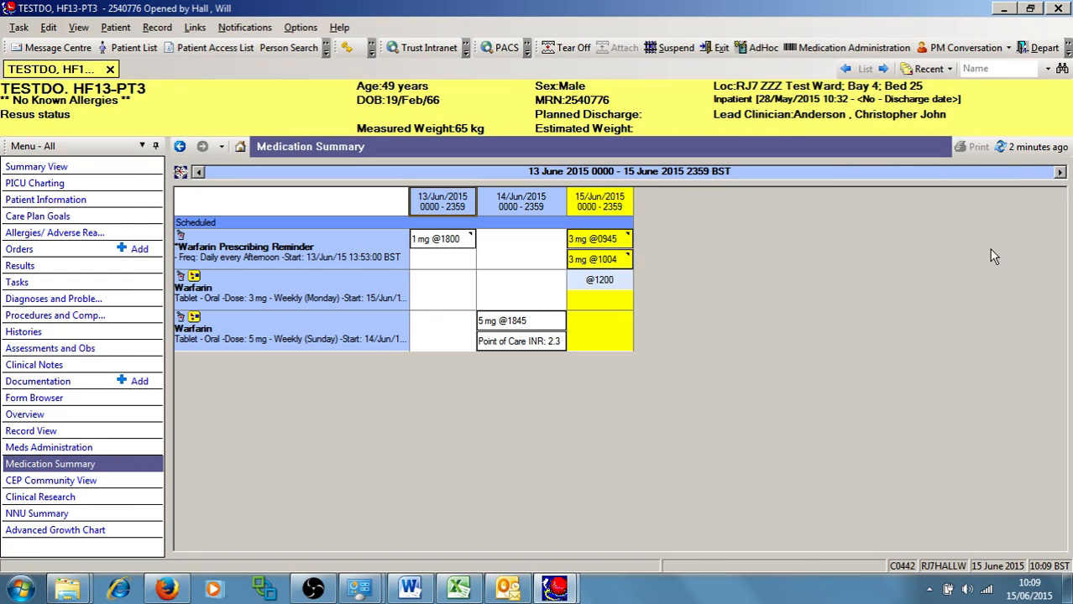
pyautogui.moveTo(1034, 147)
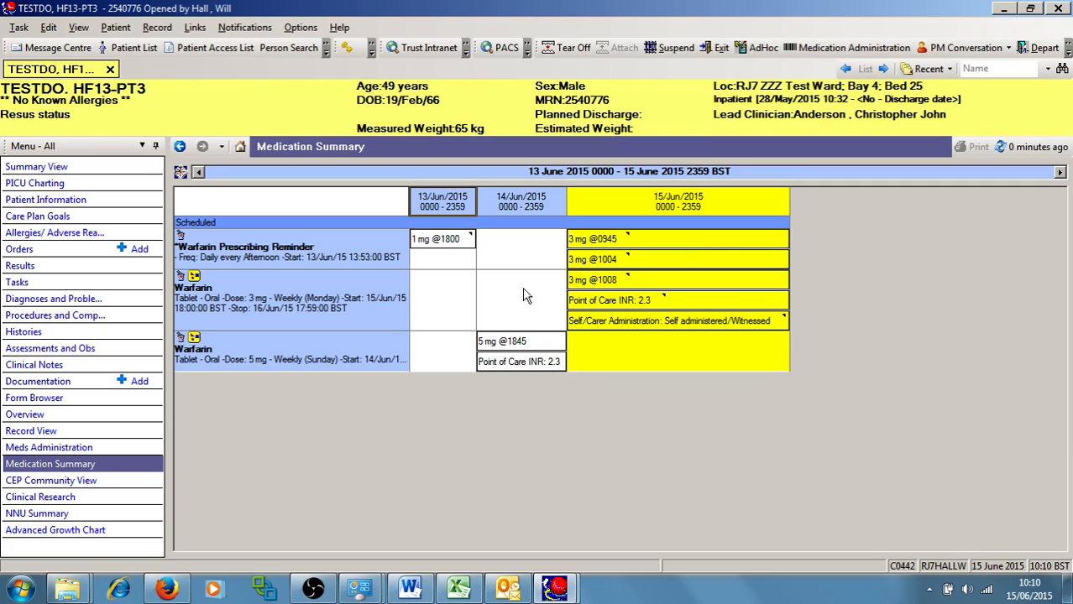
pyautogui.moveTo(427, 416)
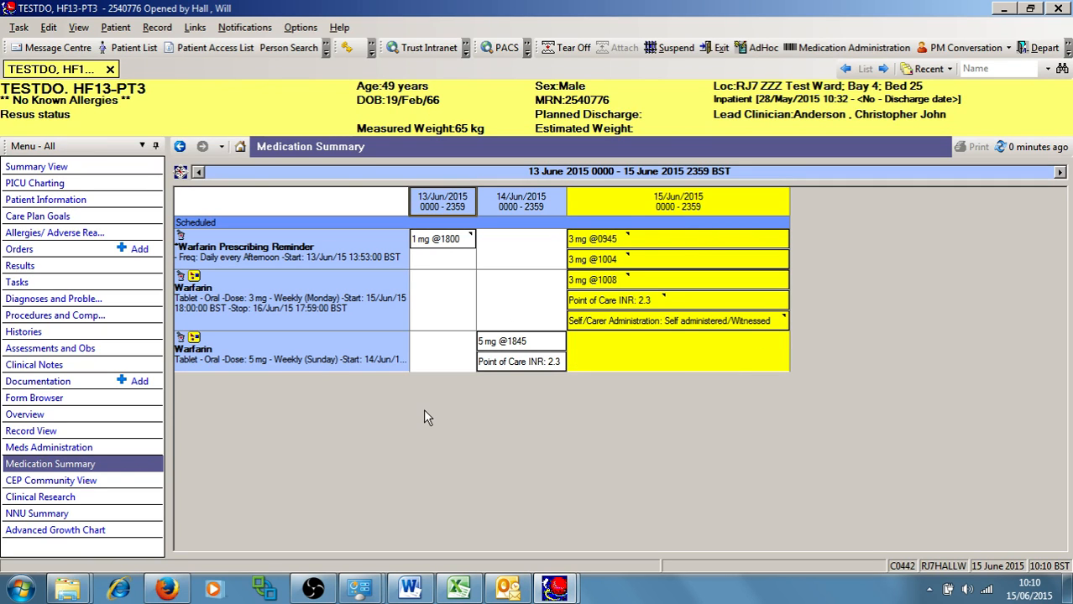